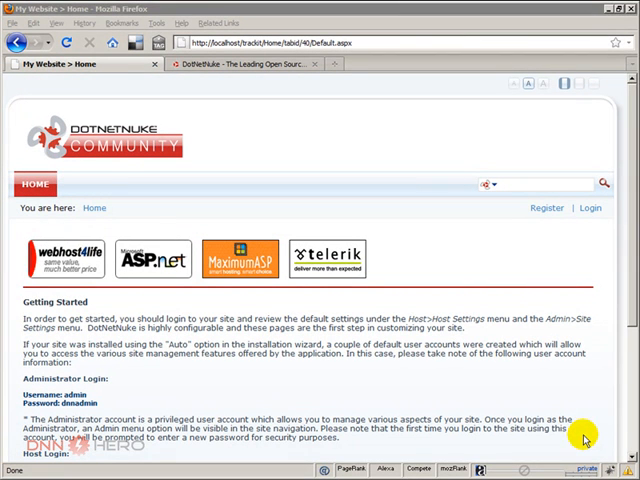
pyautogui.moveTo(233, 113)
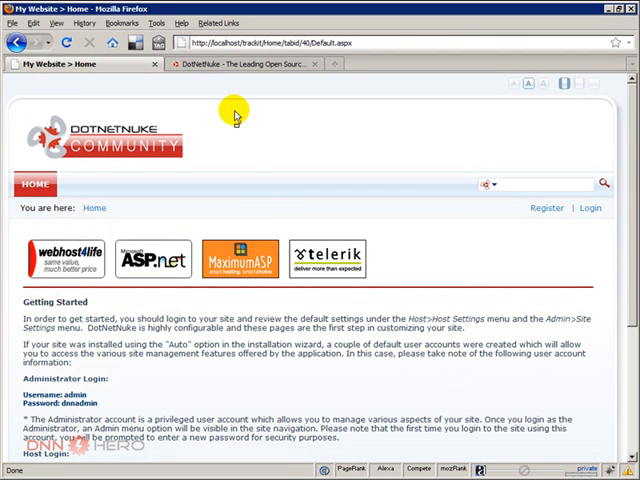
# Step: Switch to the 'DotNetNuke - The Leading Open Source...' browser tab
pyautogui.click(245, 64)
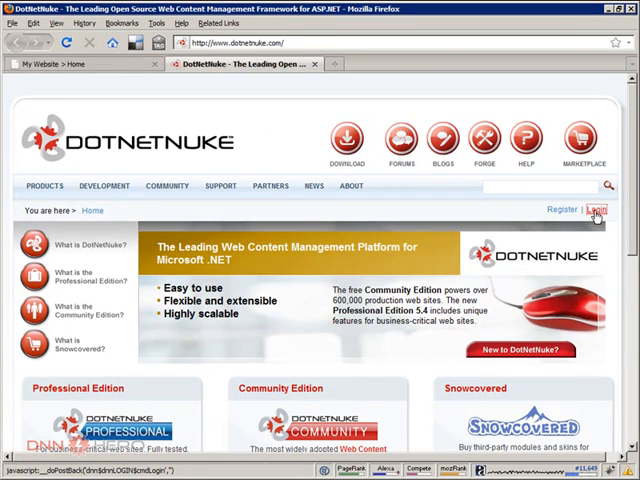
# Step: Sign in to DotNetNuke.com, then browse Downloads to the Projects listing's Module - Blog rows
pyautogui.click(596, 210)
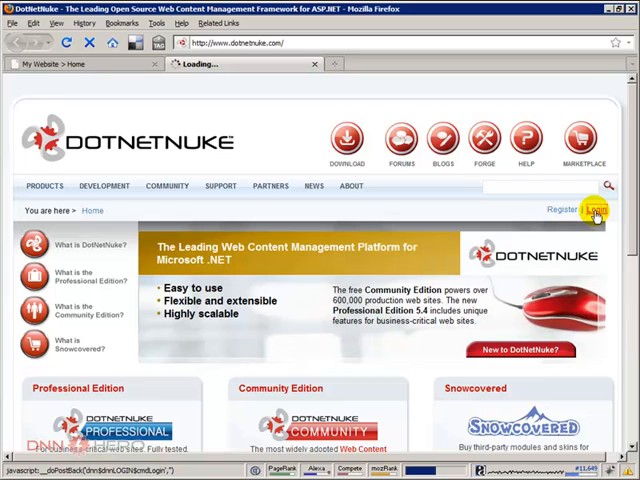
pyautogui.click(595, 209)
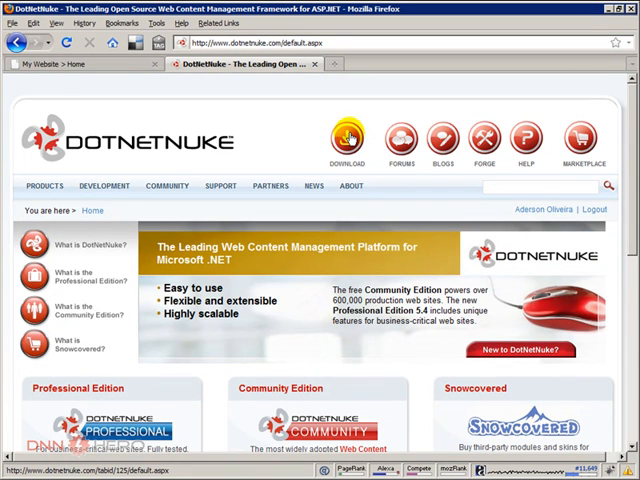
pyautogui.click(347, 140)
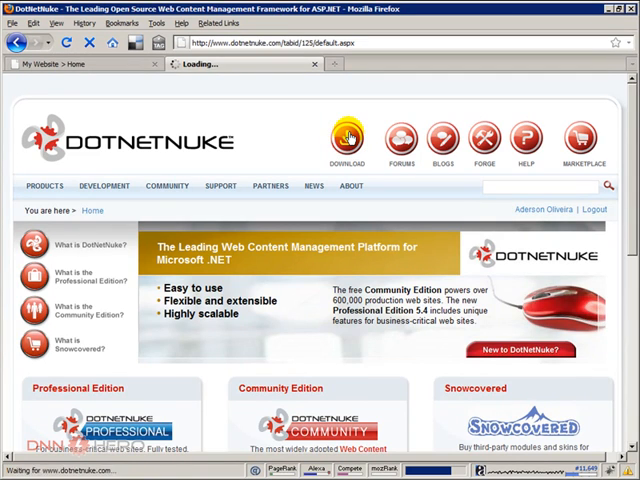
pyautogui.click(347, 140)
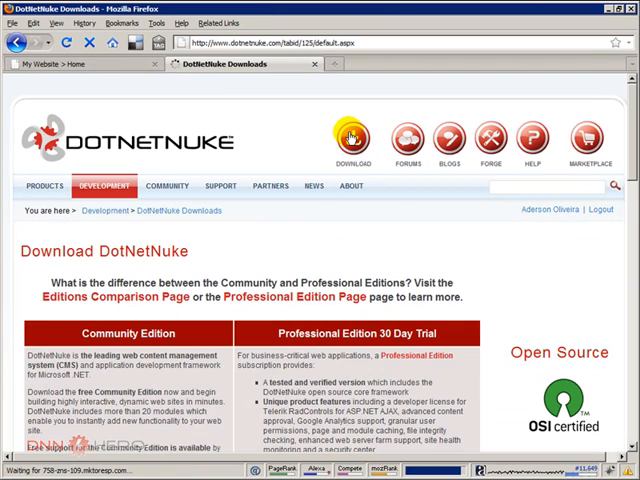
pyautogui.scroll(-3)
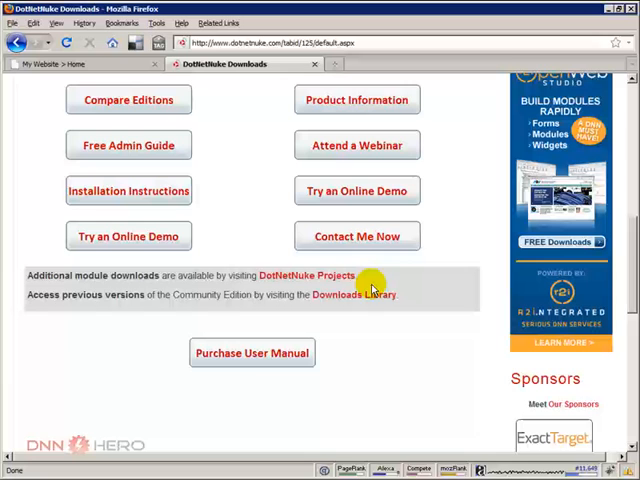
pyautogui.moveTo(78, 287)
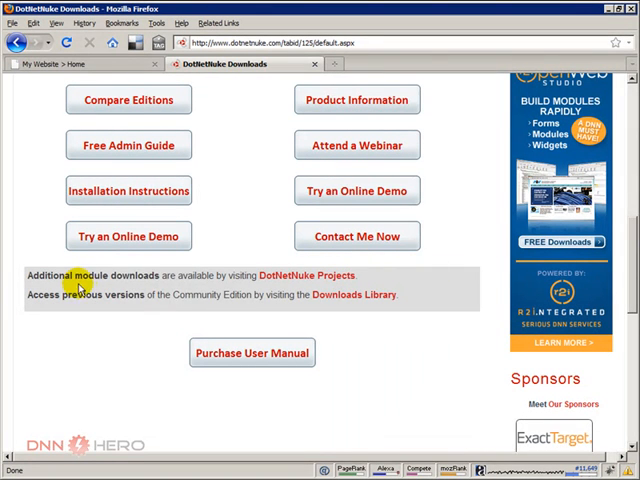
pyautogui.moveTo(178, 282)
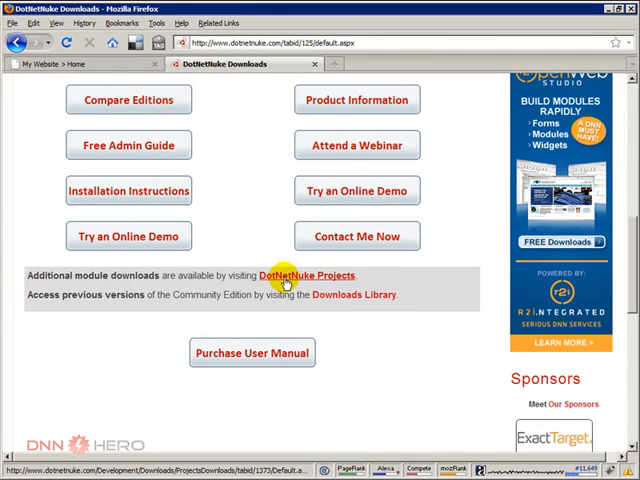
pyautogui.click(308, 276)
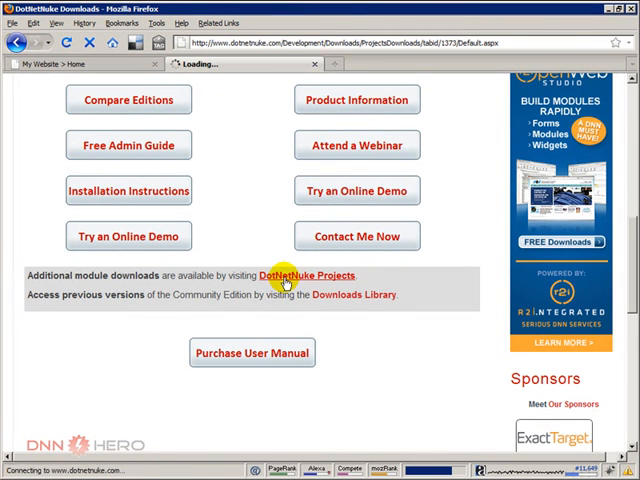
pyautogui.click(308, 275)
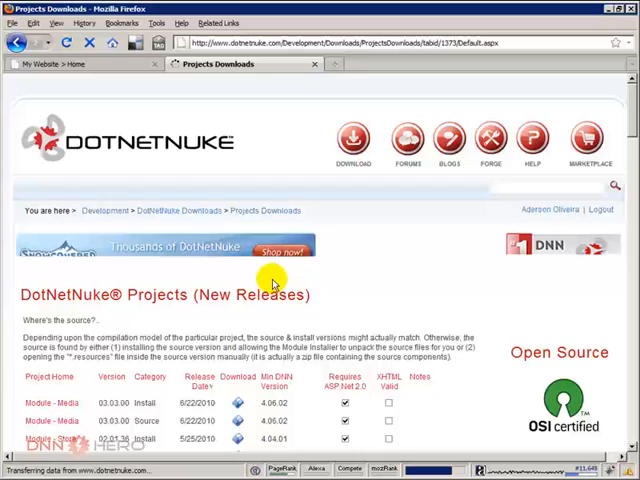
pyautogui.scroll(-3)
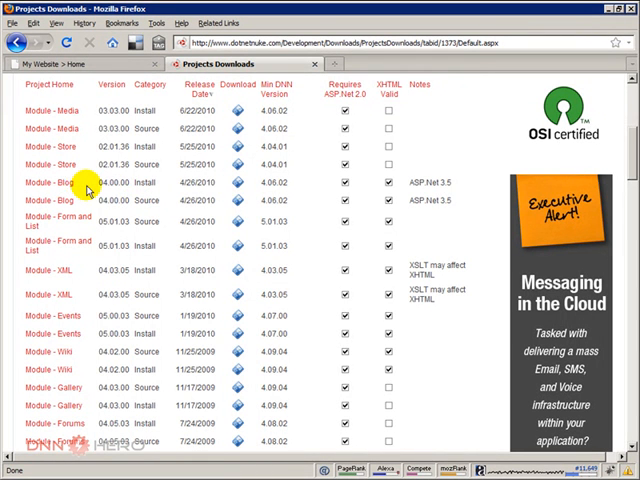
pyautogui.moveTo(240, 184)
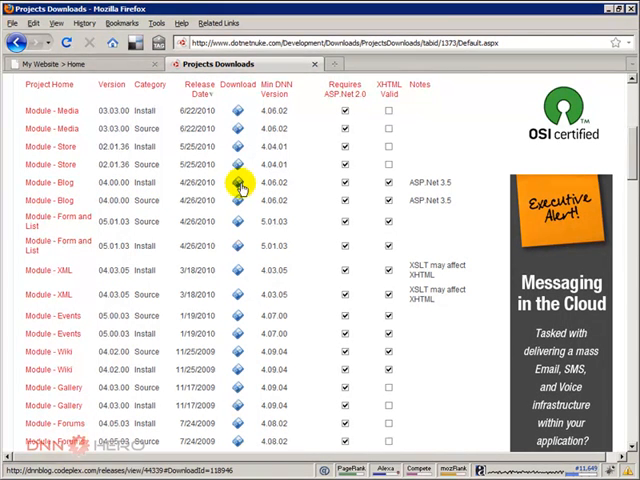
# Step: Download Blog 04.00.00 Install.zip from CodePlex, accepting the license and saving the file
pyautogui.click(240, 184)
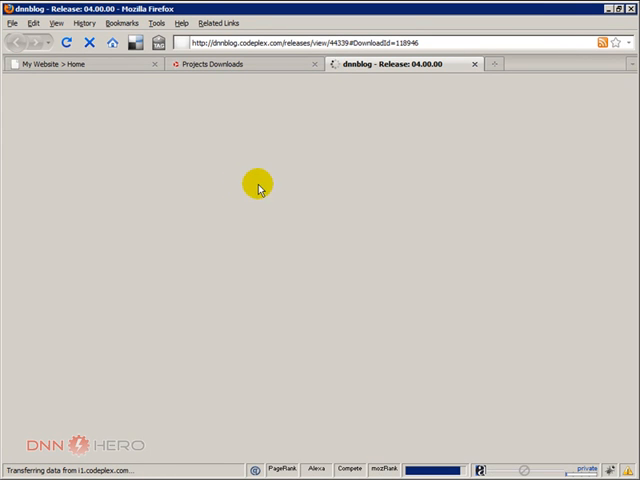
pyautogui.moveTo(277, 195)
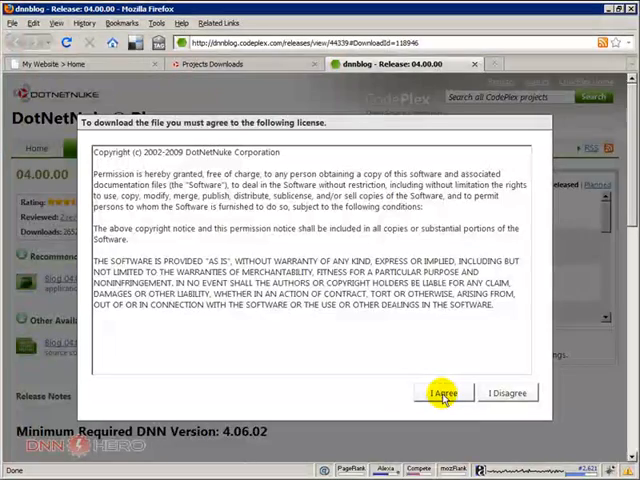
pyautogui.click(444, 392)
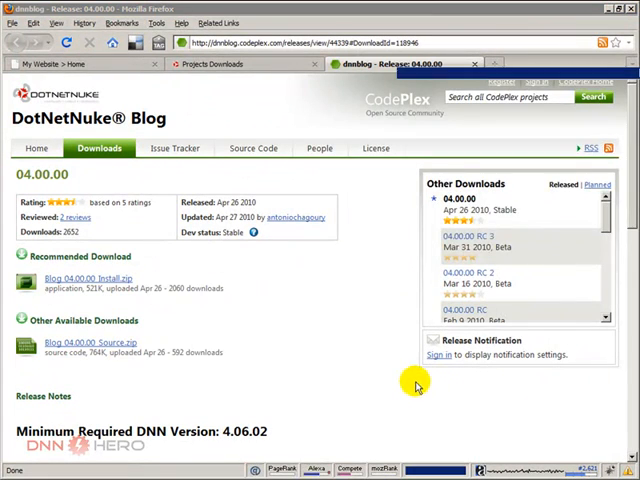
pyautogui.click(85, 278)
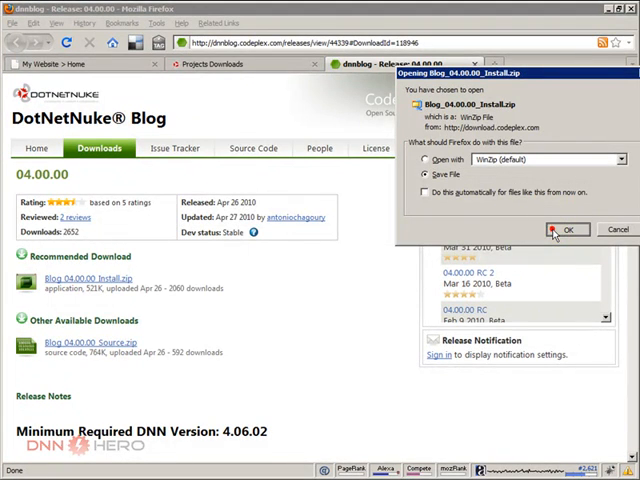
pyautogui.click(567, 229)
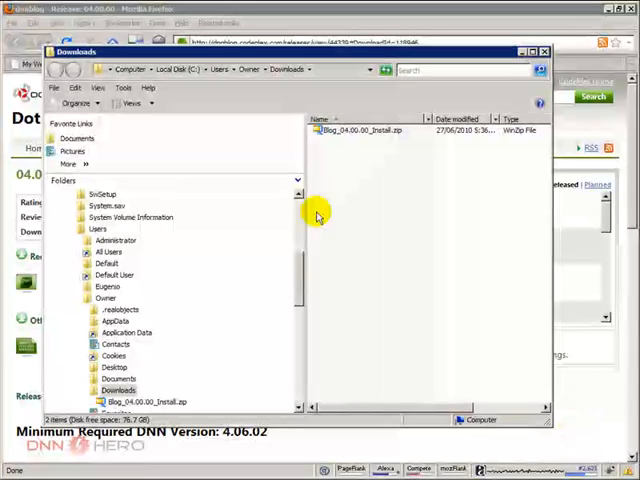
pyautogui.click(370, 131)
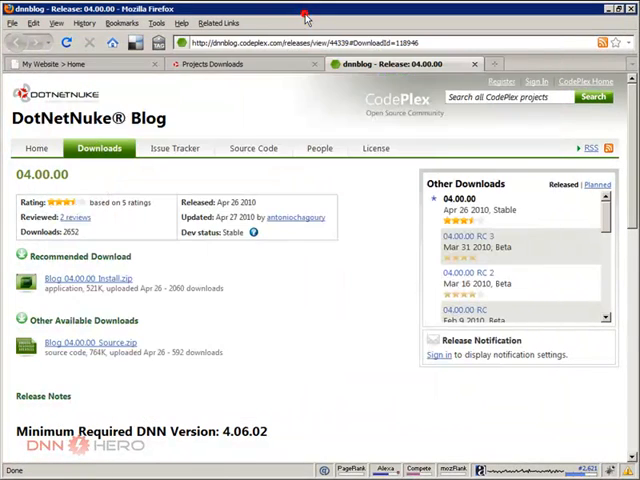
# Step: Return to the My Website tab and open its login form for the host account
pyautogui.click(60, 64)
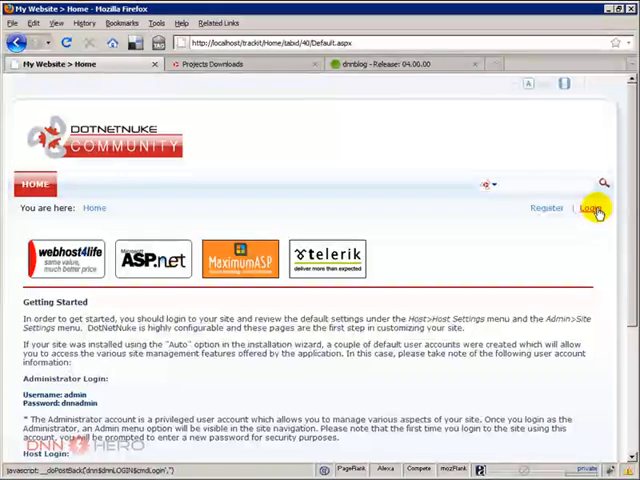
pyautogui.click(591, 208)
pyautogui.write('ho')
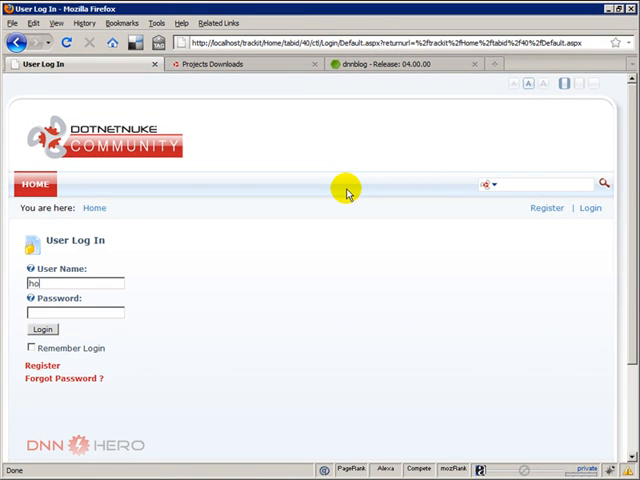
pyautogui.click(42, 329)
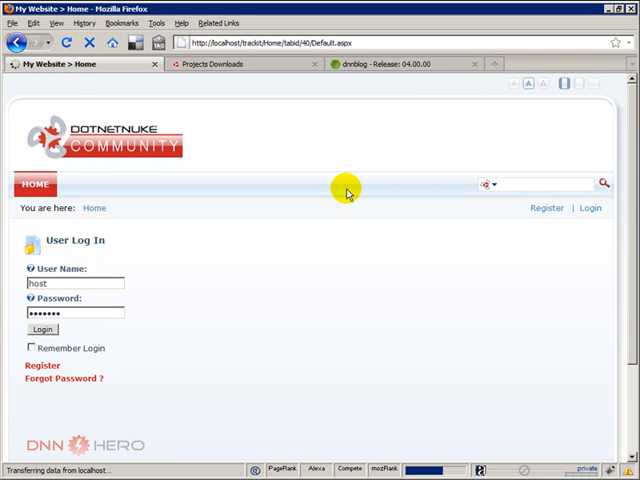
# Step: Log in as host and open Host > Module Definitions
pyautogui.click(42, 329)
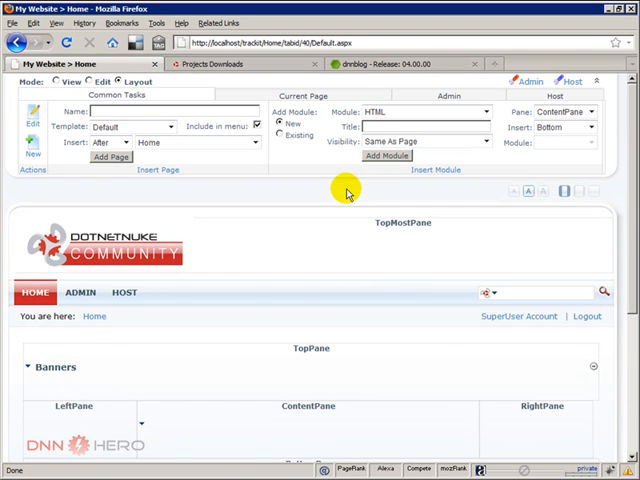
pyautogui.click(125, 292)
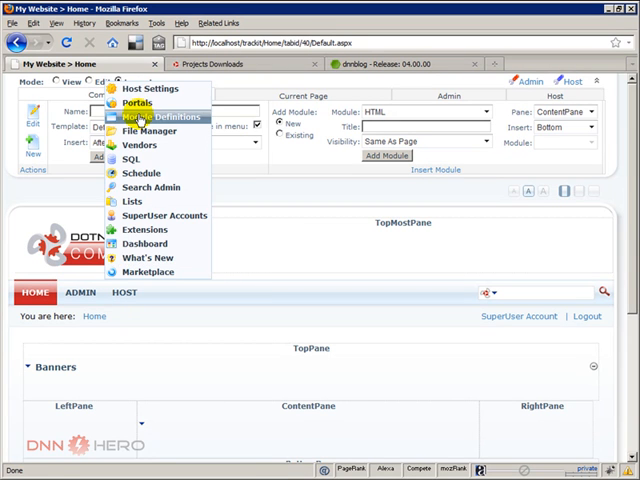
pyautogui.click(165, 117)
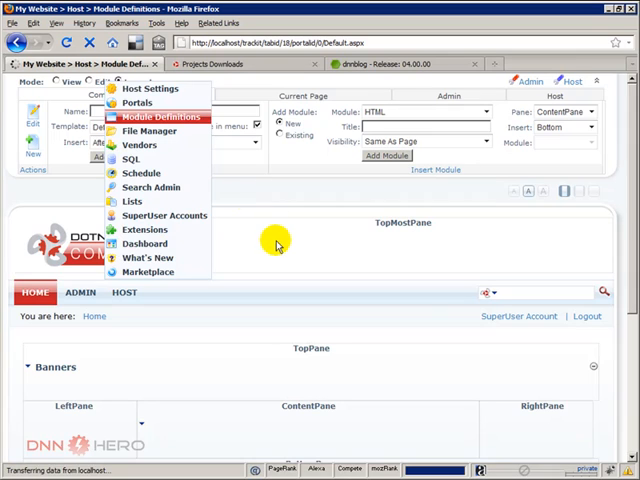
pyautogui.click(160, 117)
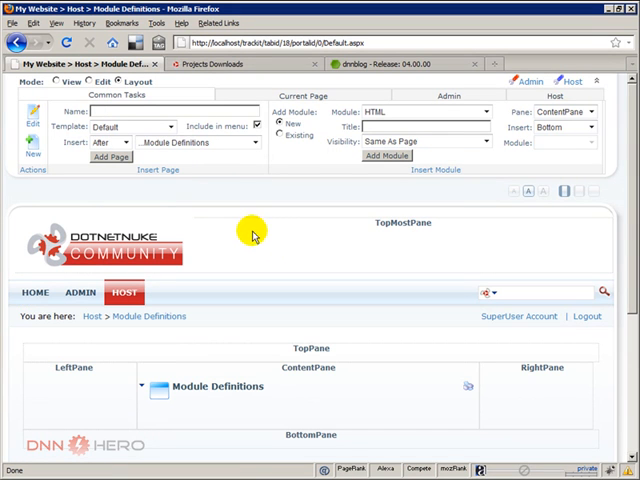
pyautogui.moveTo(88, 83)
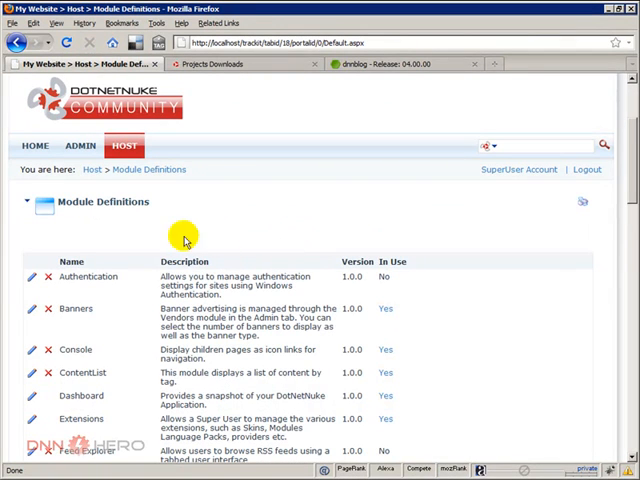
# Step: Start Install Extension and select the Blog_04.00.00_Install.zip package file
pyautogui.click(24, 201)
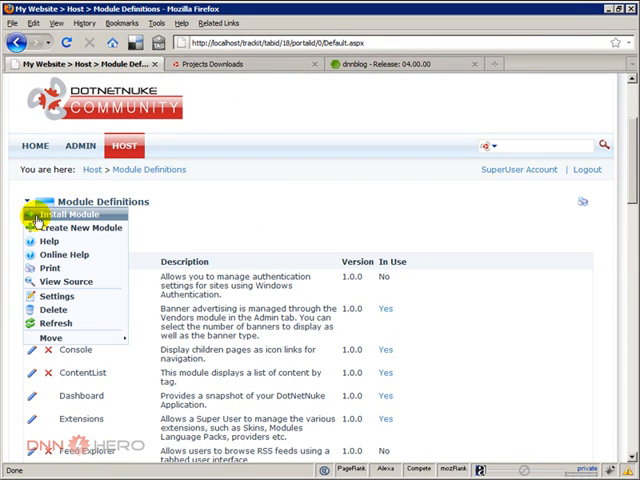
pyautogui.click(70, 214)
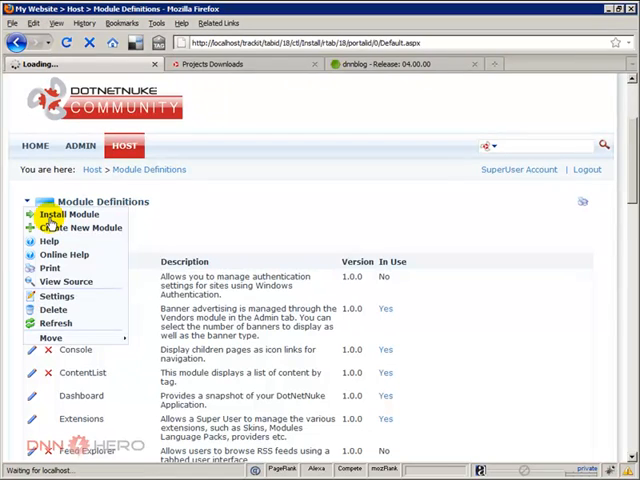
pyautogui.click(71, 214)
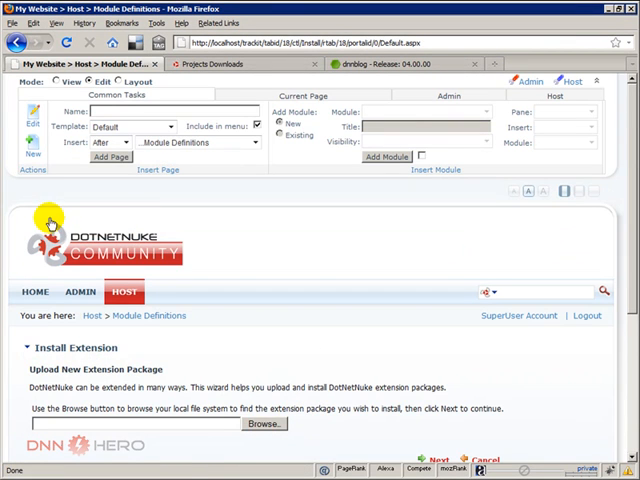
pyautogui.click(263, 423)
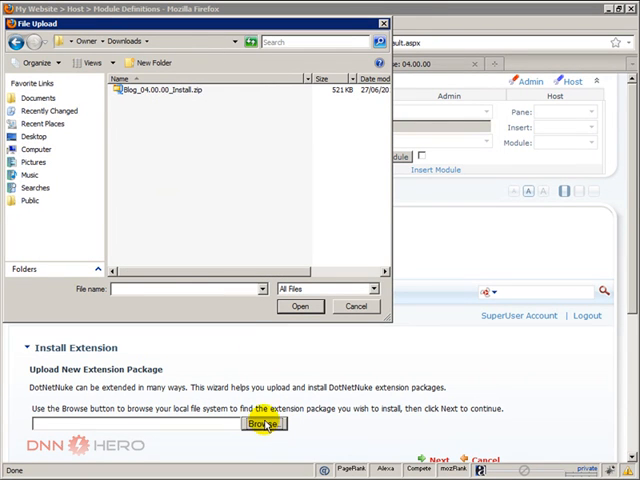
pyautogui.click(170, 88)
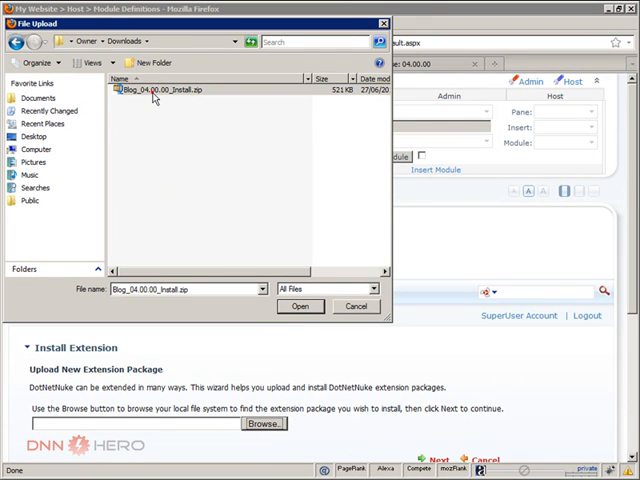
pyautogui.click(300, 306)
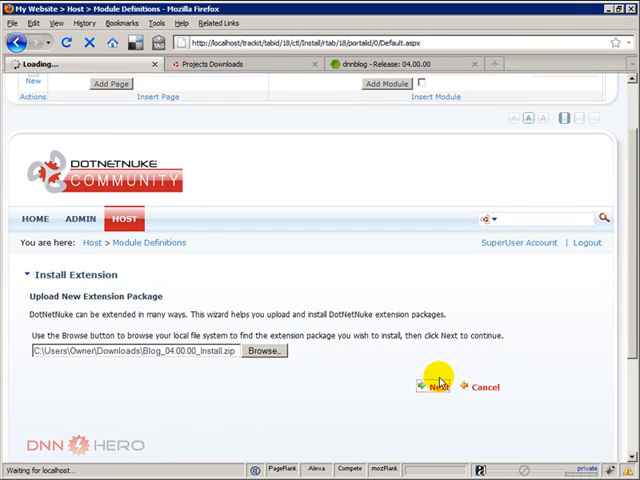
# Step: Step through the install wizard to the successful installation report and return
pyautogui.click(437, 387)
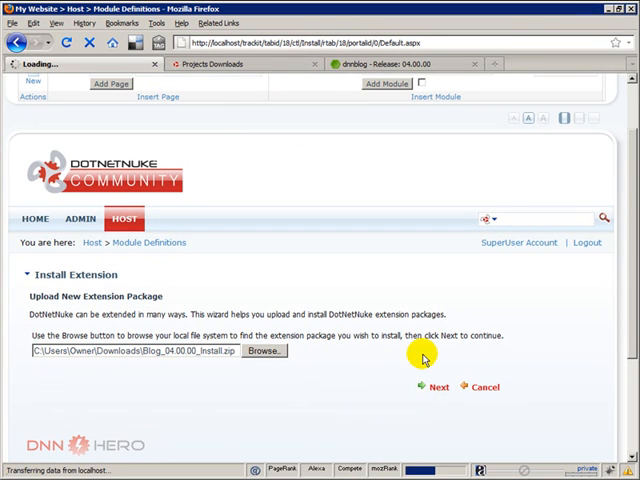
pyautogui.click(437, 387)
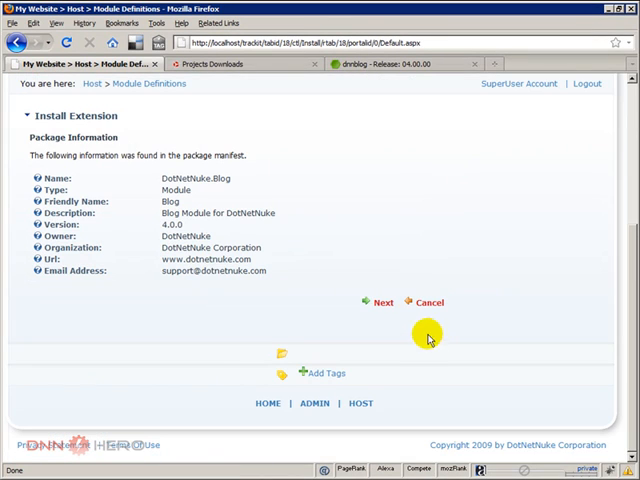
pyautogui.click(382, 302)
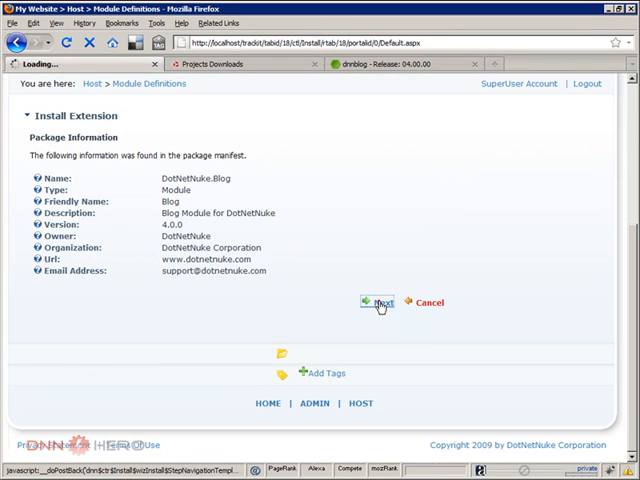
pyautogui.click(383, 302)
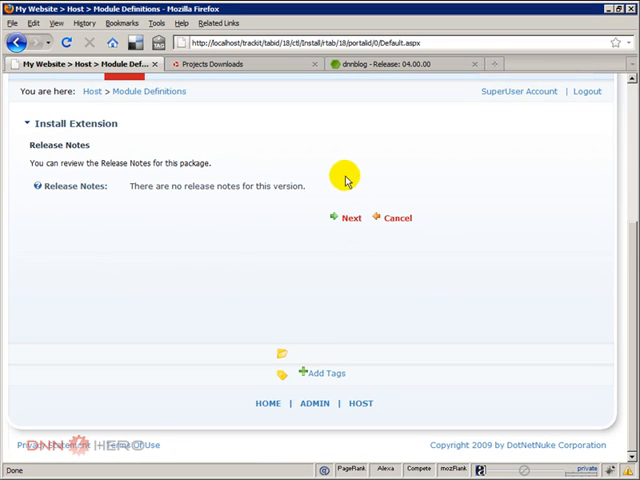
pyautogui.click(350, 218)
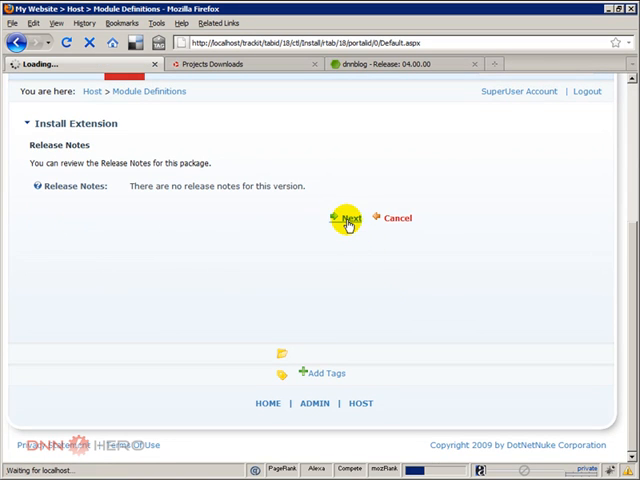
pyautogui.click(347, 218)
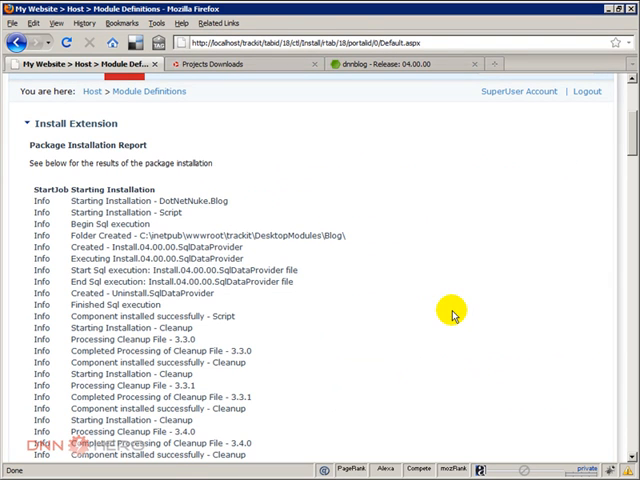
pyautogui.scroll(-3)
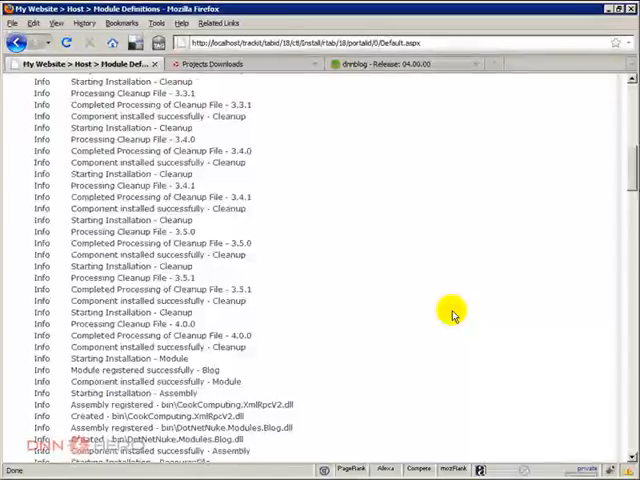
pyautogui.scroll(-3)
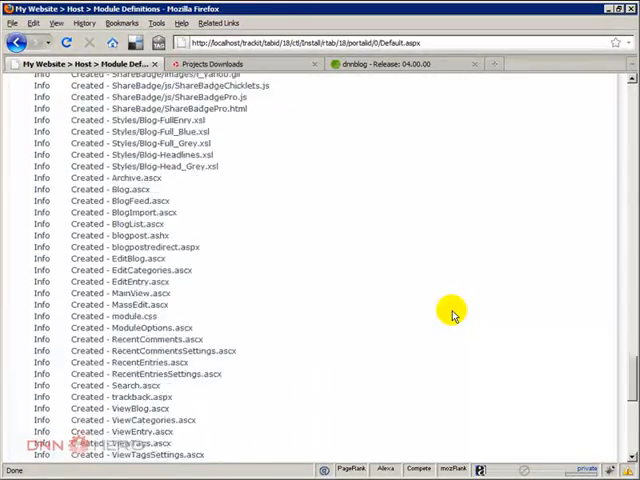
pyautogui.scroll(-3)
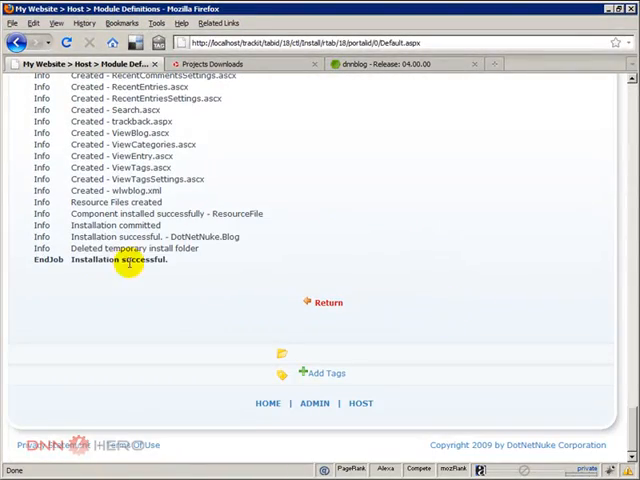
pyautogui.click(329, 302)
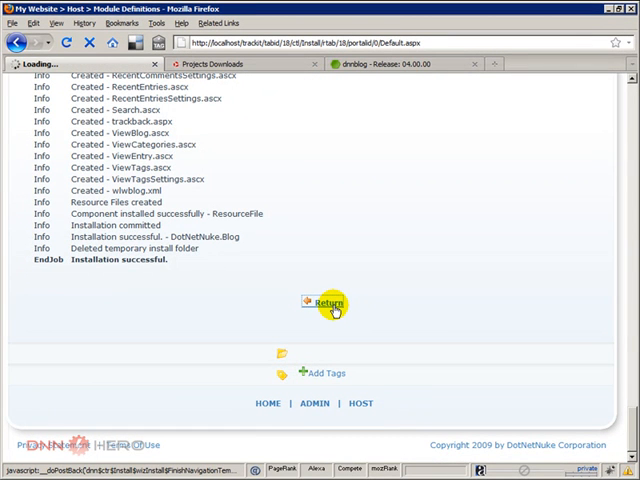
pyautogui.click(329, 303)
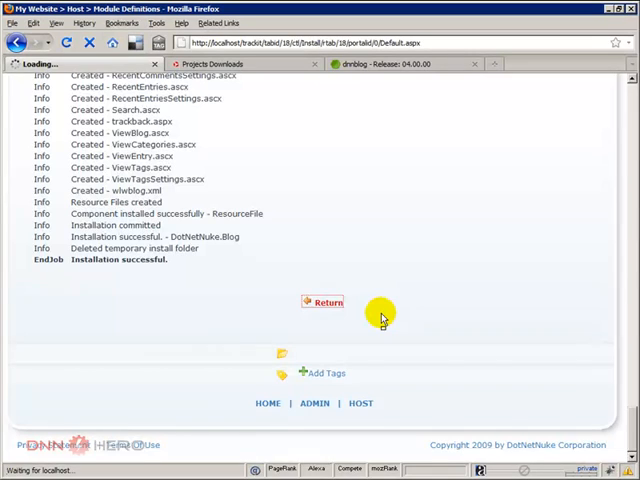
# Step: Return from the installation report to the Host > Module Definitions list
pyautogui.click(326, 302)
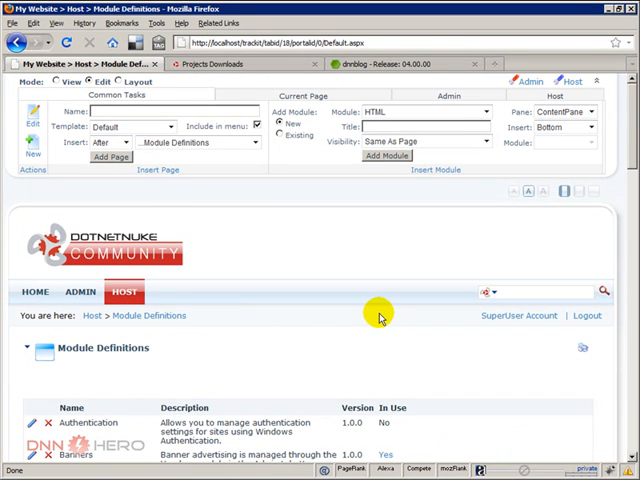
pyautogui.scroll(-3)
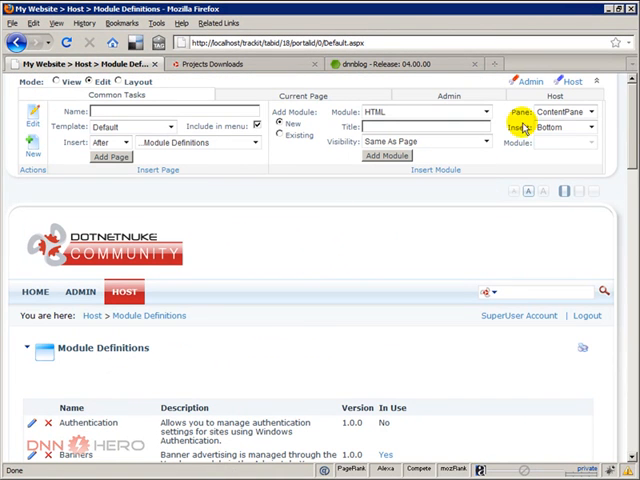
pyautogui.click(482, 111)
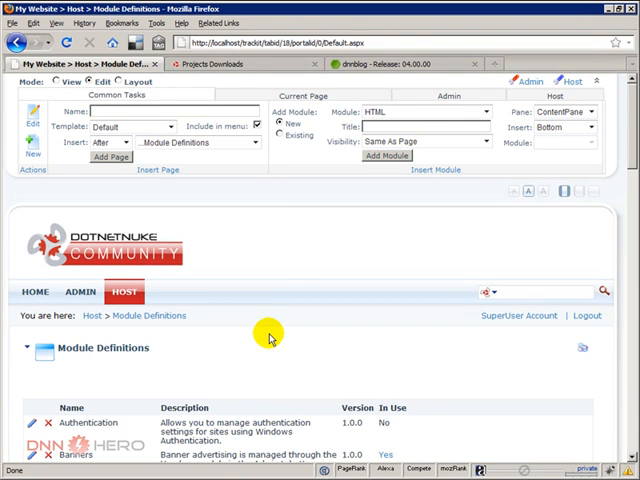
pyautogui.moveTo(193, 213)
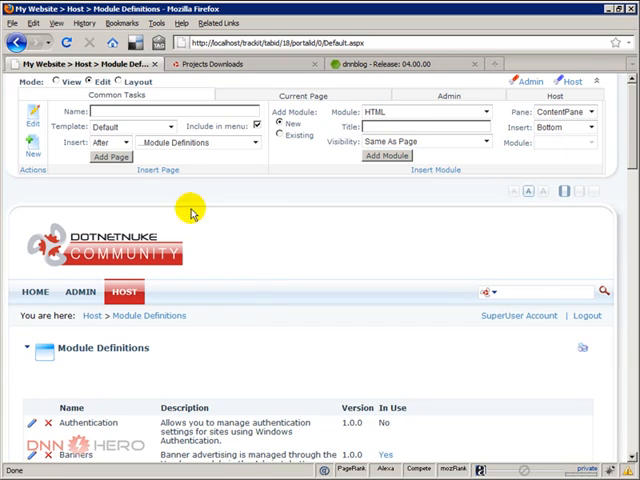
# Step: Add a page named 'Blog Page' with View Page permission for All Users and save it
pyautogui.click(33, 153)
pyautogui.write('Blog Page')
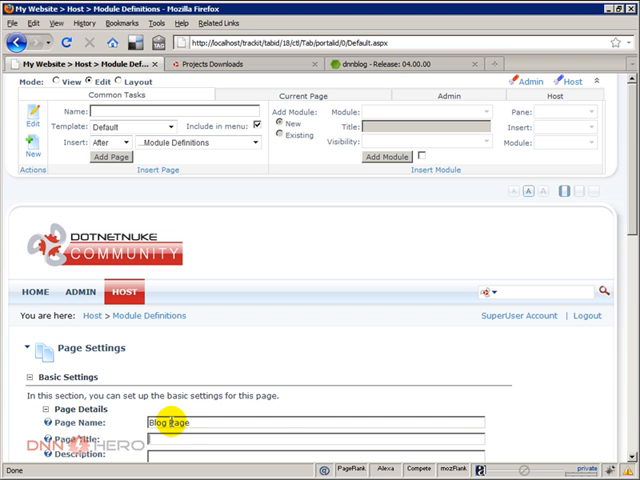
pyautogui.scroll(-3)
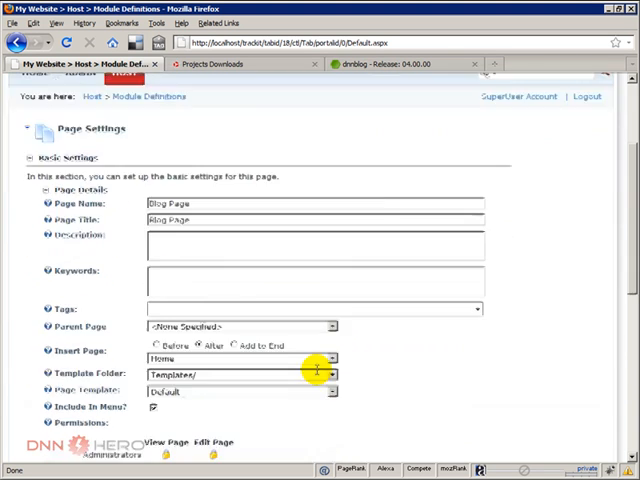
pyautogui.scroll(-3)
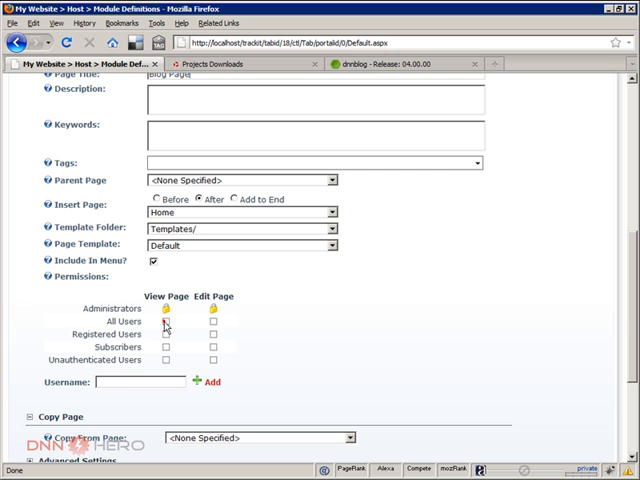
pyautogui.click(166, 325)
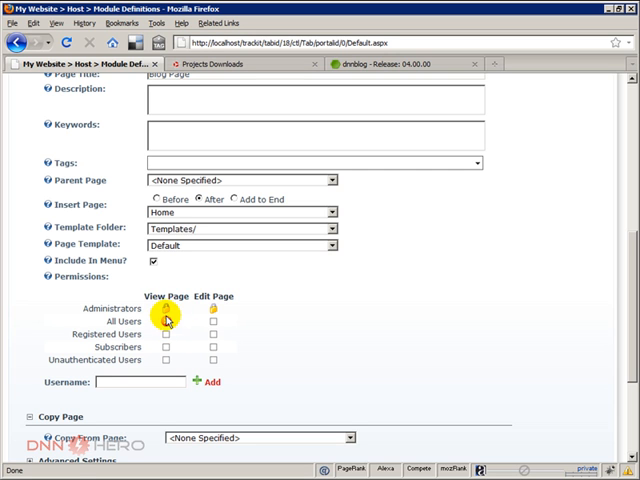
pyautogui.click(167, 327)
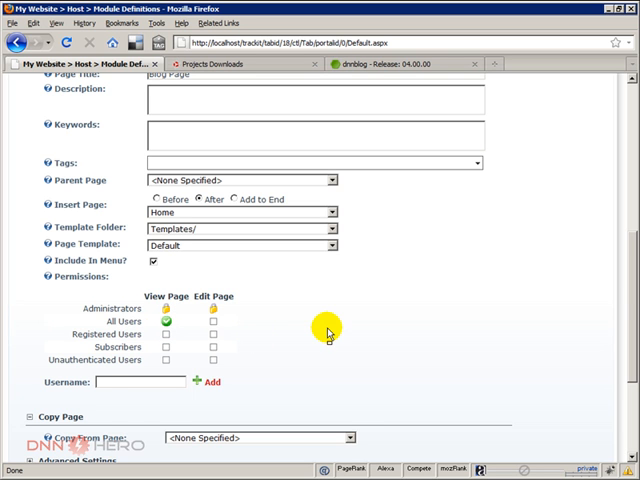
pyautogui.scroll(-3)
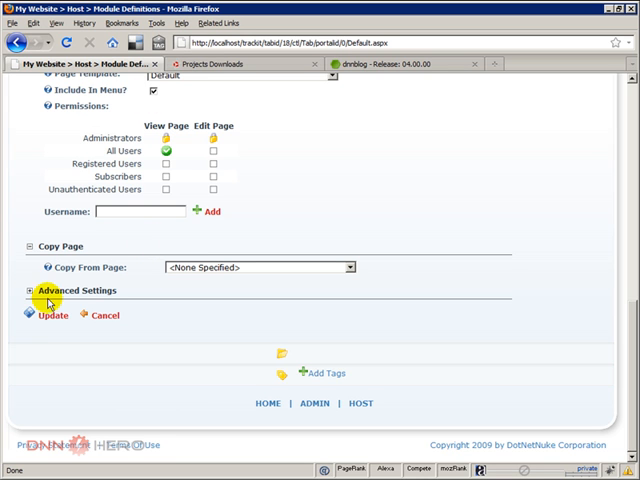
pyautogui.click(49, 315)
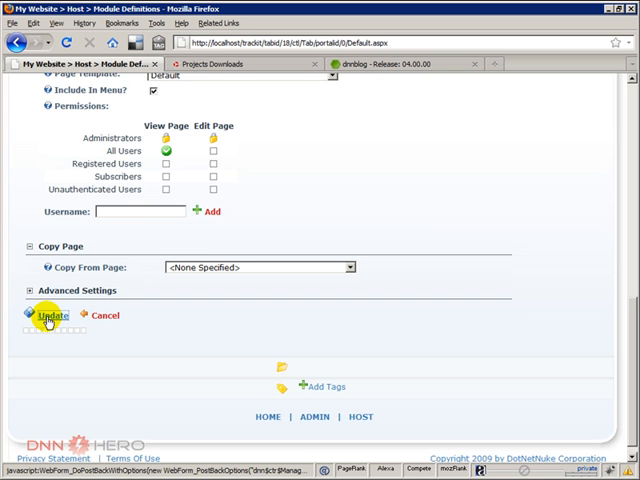
pyautogui.click(51, 315)
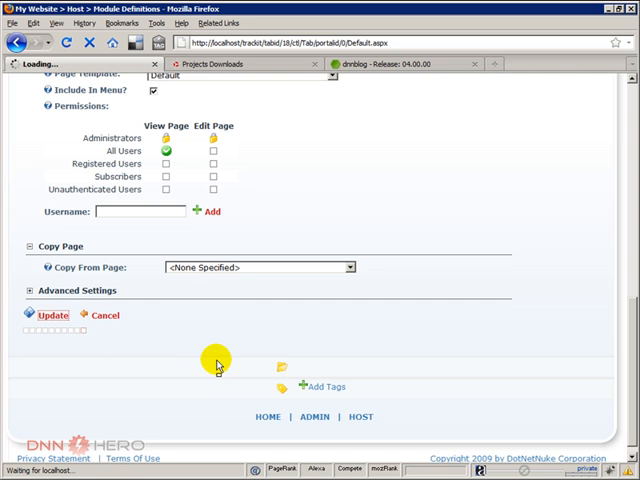
pyautogui.click(52, 315)
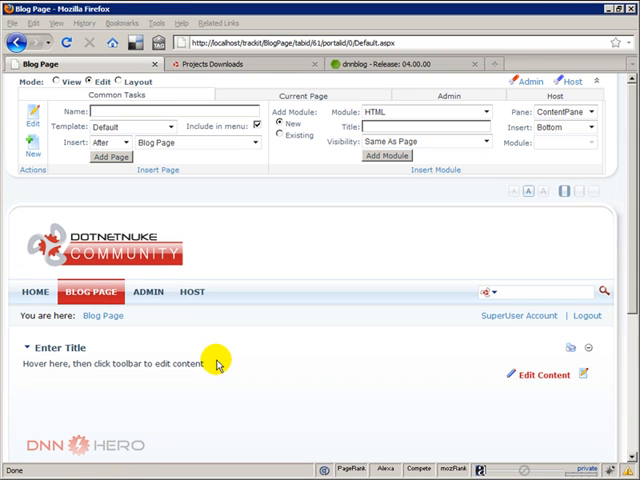
pyautogui.moveTo(262, 380)
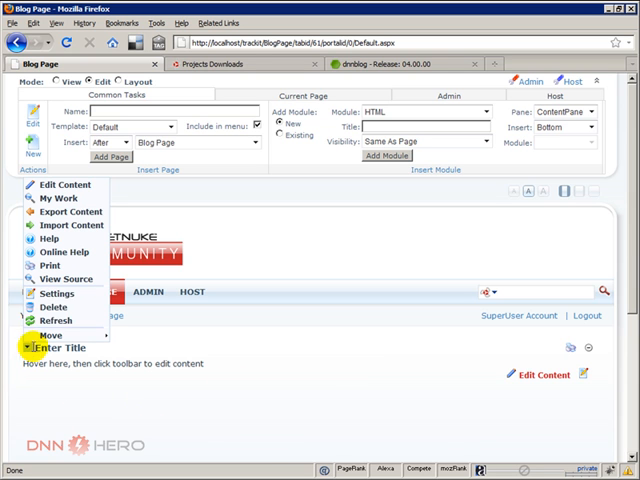
pyautogui.moveTo(58, 293)
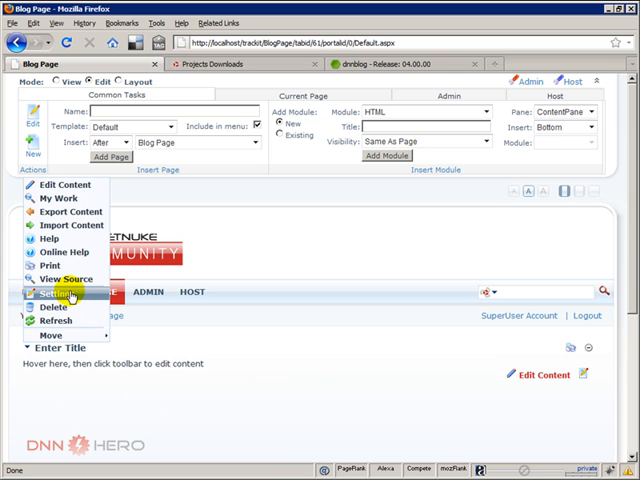
# Step: Delete the Enter Title HTML module and confirm with OK
pyautogui.click(52, 306)
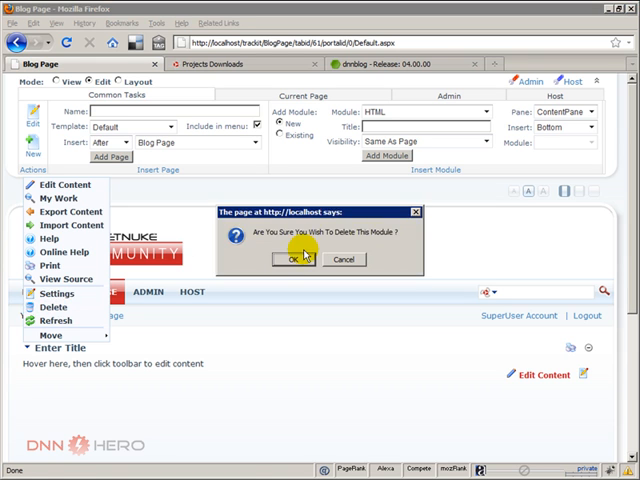
pyautogui.click(289, 259)
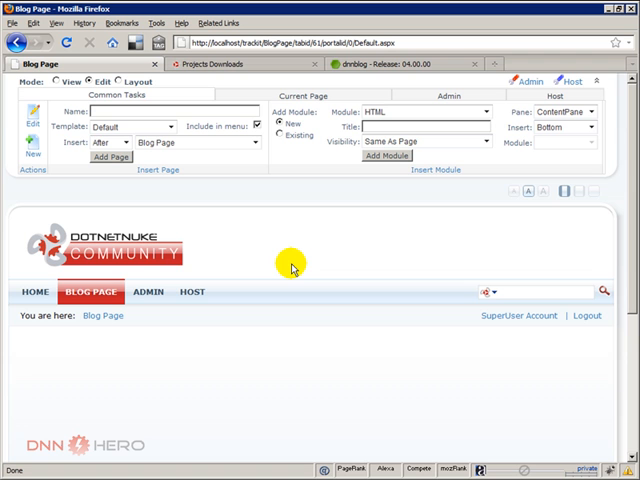
pyautogui.moveTo(496, 208)
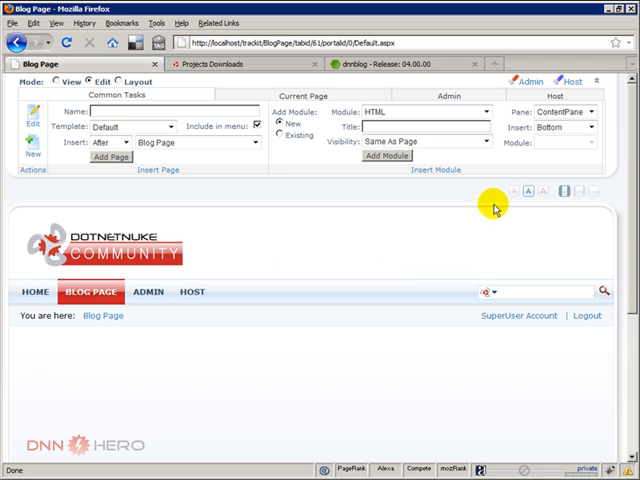
# Step: Insert the Blog module into ContentPane at Bottom with Add Module
pyautogui.click(484, 112)
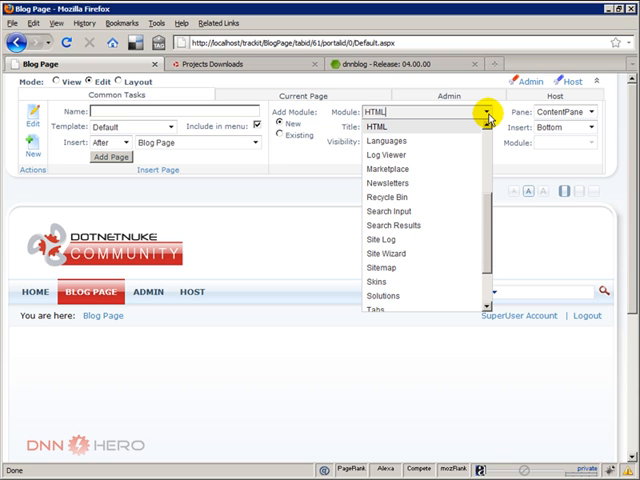
pyautogui.scroll(3)
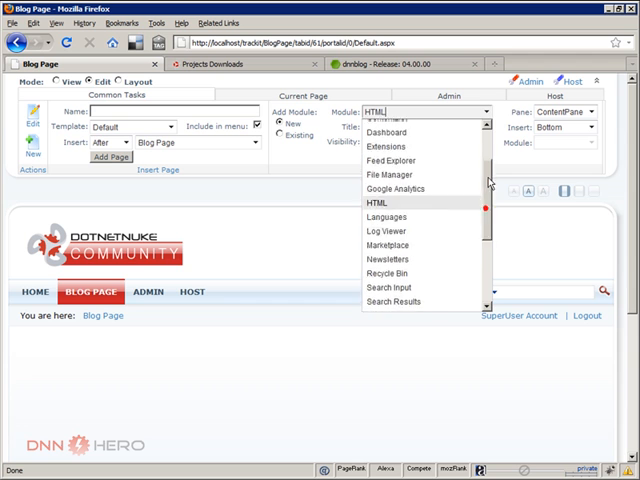
pyautogui.click(380, 111)
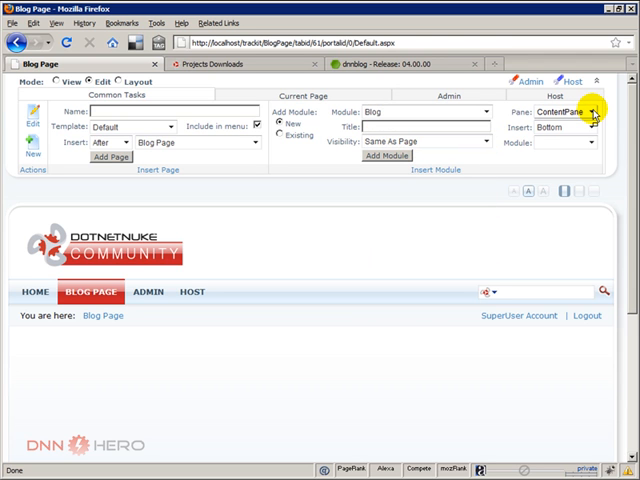
pyautogui.moveTo(455, 145)
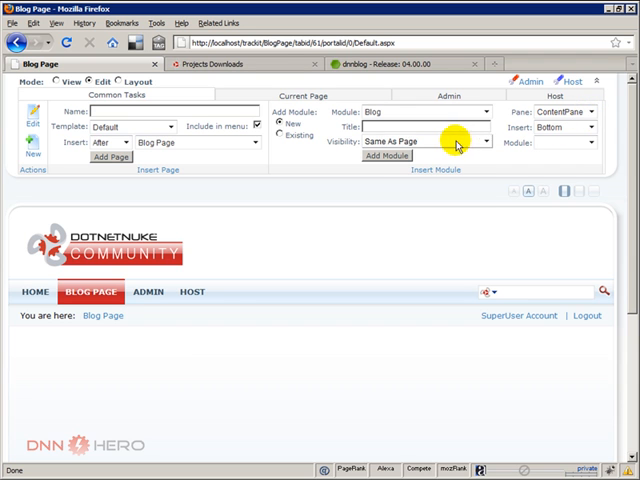
pyautogui.moveTo(173, 373)
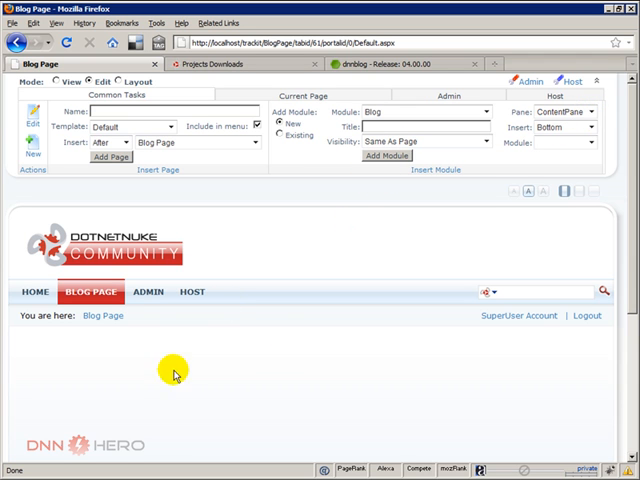
pyautogui.moveTo(315, 240)
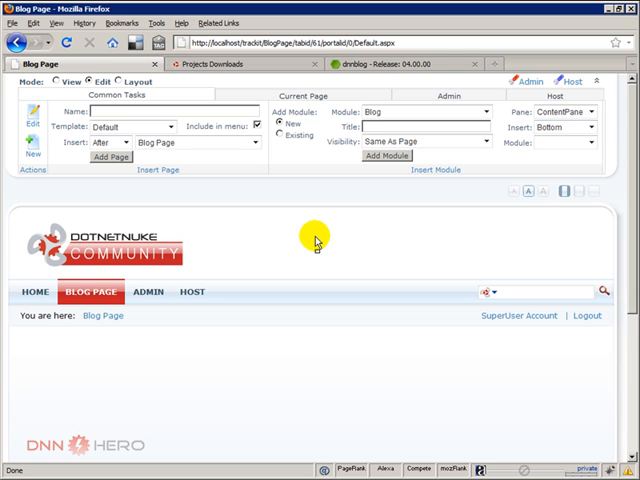
pyautogui.moveTo(383, 200)
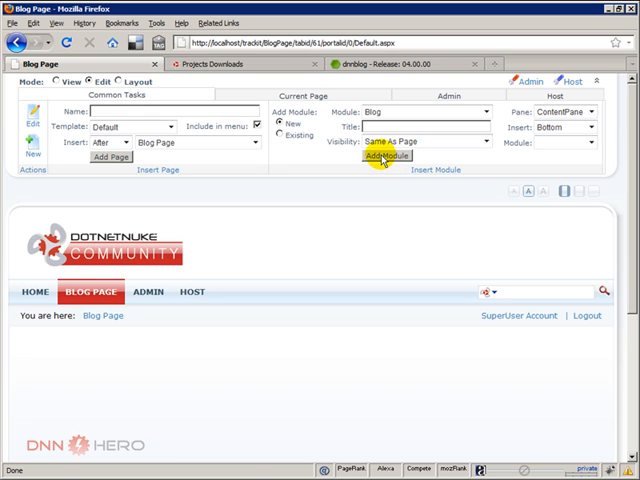
pyautogui.click(385, 156)
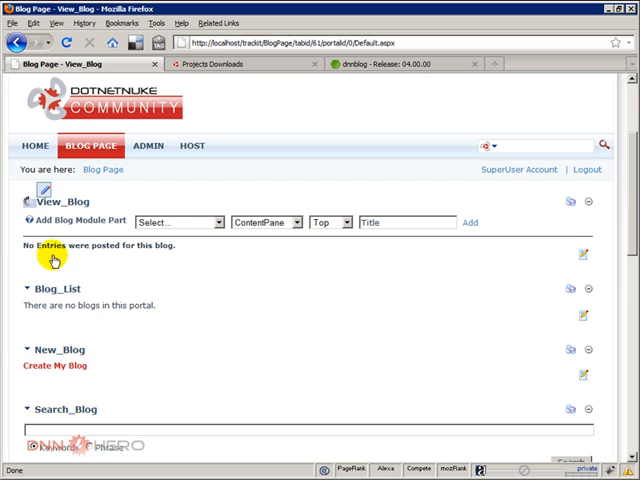
pyautogui.scroll(-3)
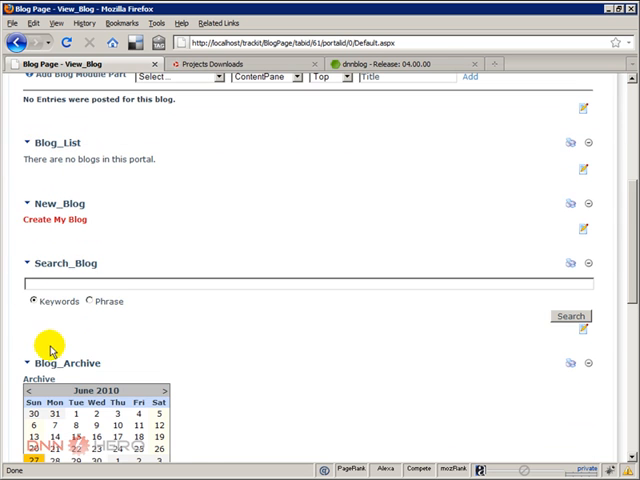
pyautogui.scroll(-3)
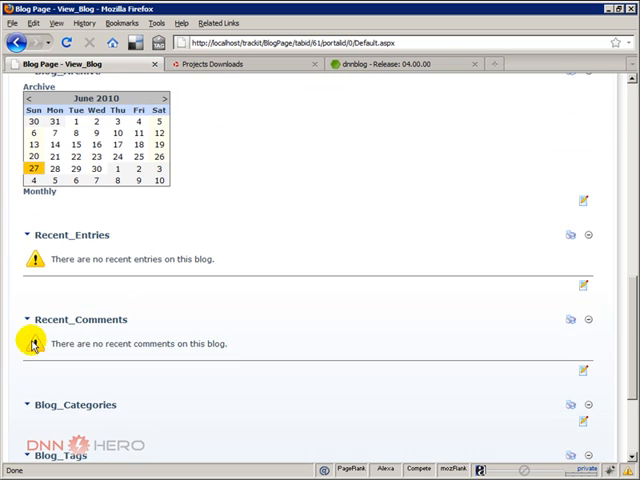
pyautogui.scroll(-3)
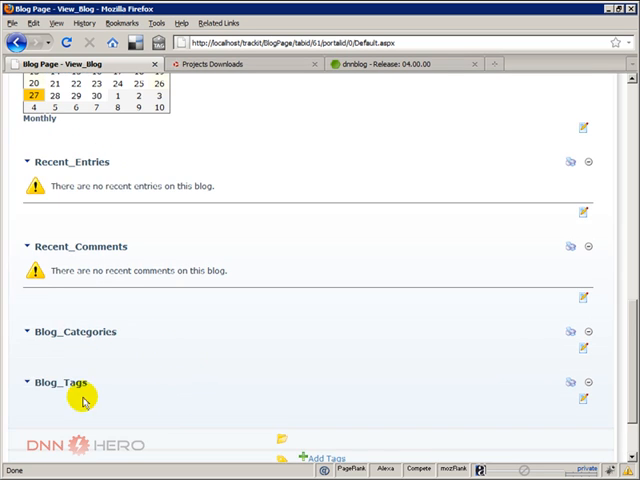
pyautogui.scroll(-3)
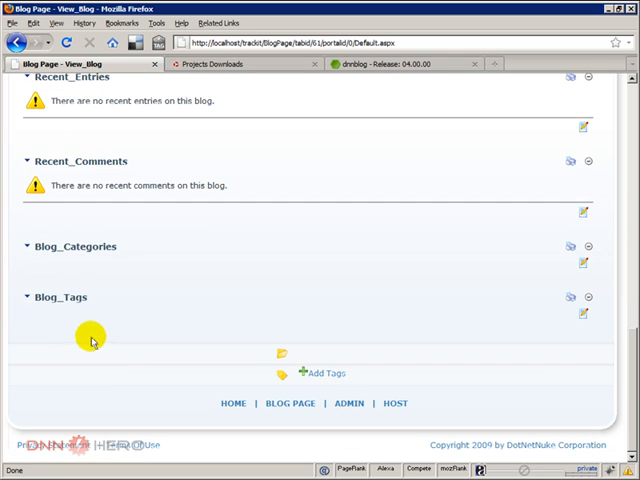
pyautogui.moveTo(130, 343)
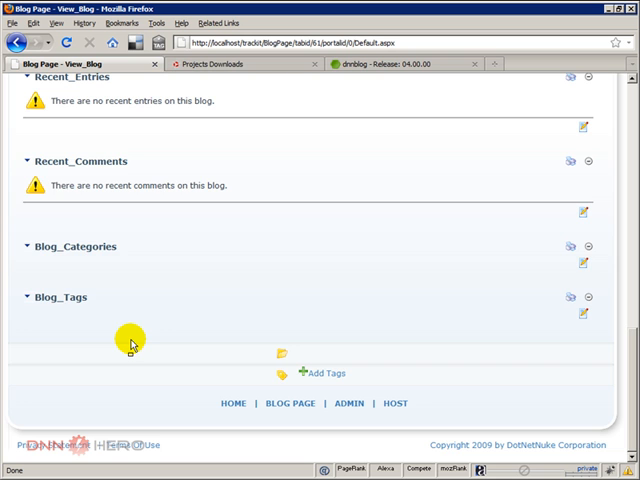
pyautogui.scroll(3)
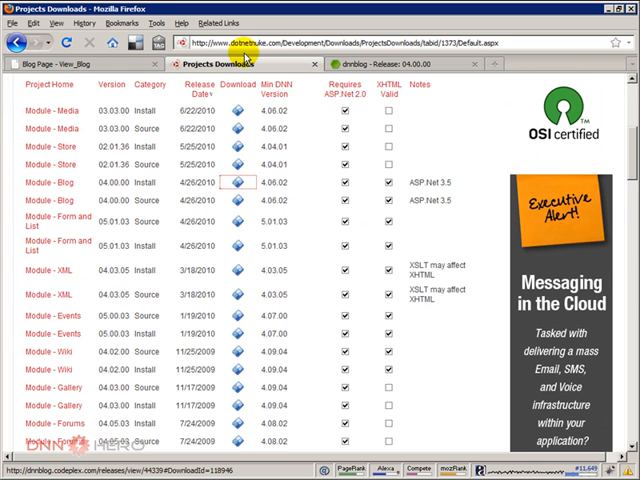
# Step: Open the Community Blogs page on the dotnetnuke.com tab
pyautogui.click(171, 185)
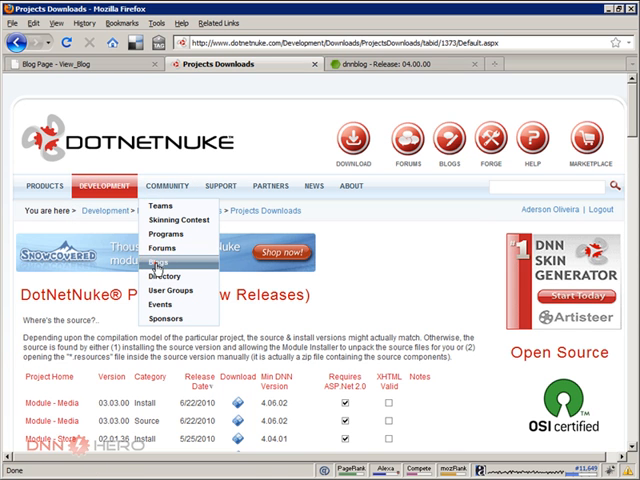
pyautogui.click(162, 262)
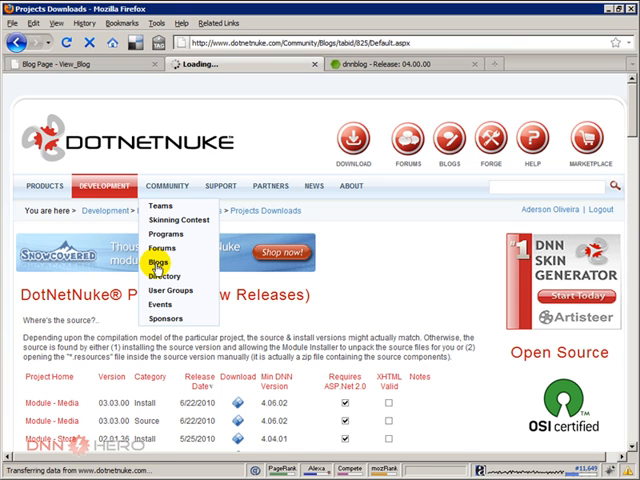
pyautogui.click(158, 262)
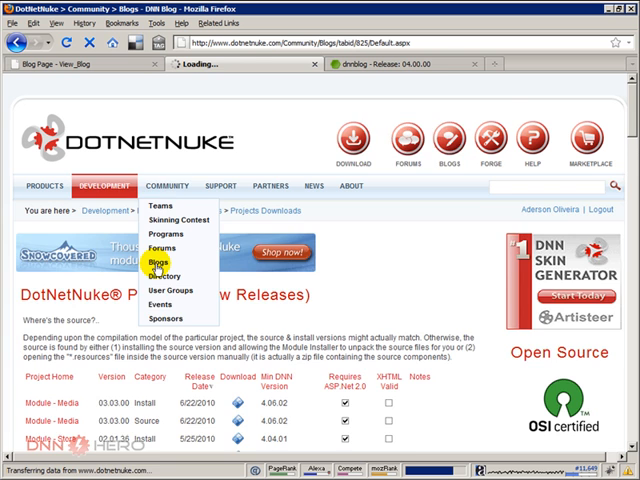
pyautogui.click(158, 263)
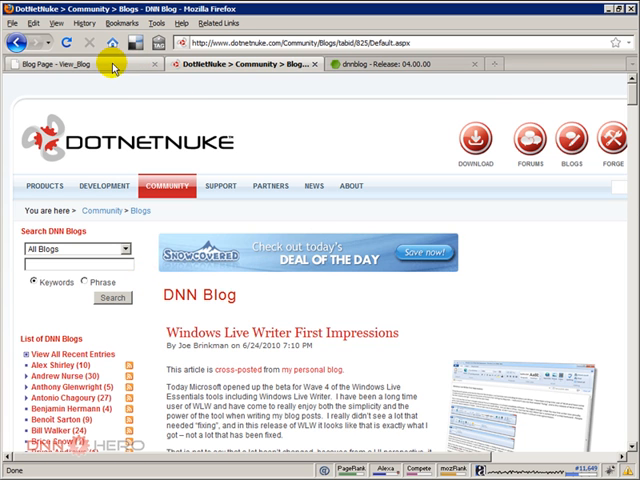
# Step: Return to the local Blog Page tab and switch Mode to Layout
pyautogui.click(75, 64)
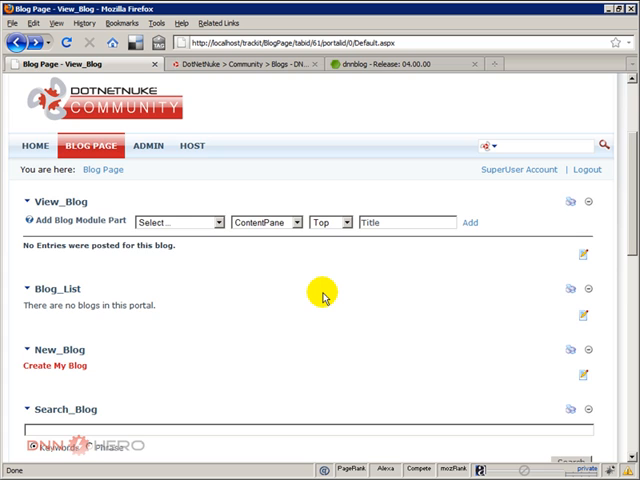
pyautogui.scroll(-3)
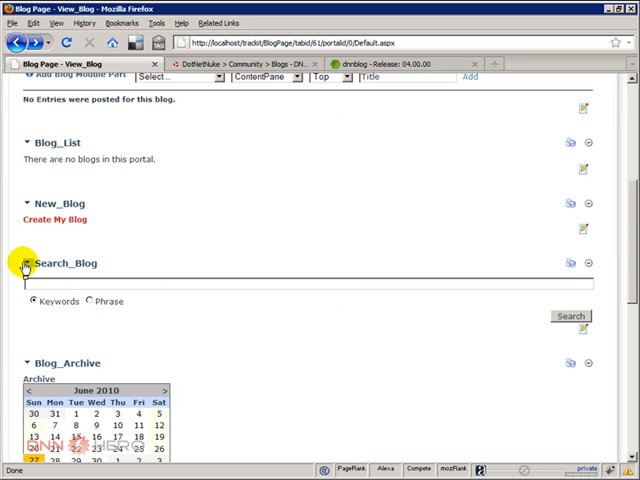
pyautogui.click(25, 263)
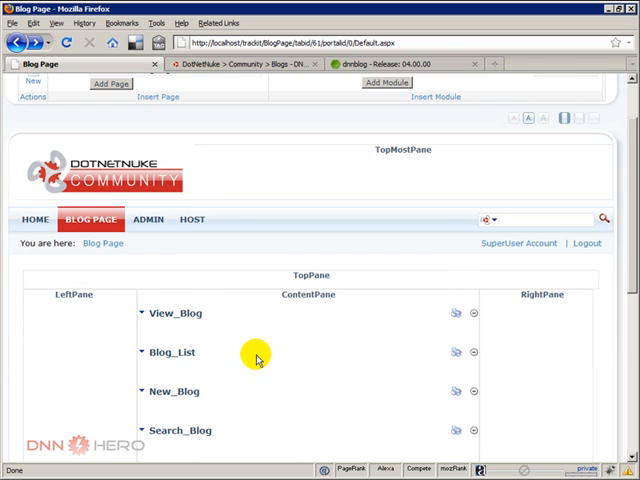
# Step: Move the Search_Blog module into the left pane
pyautogui.scroll(-3)
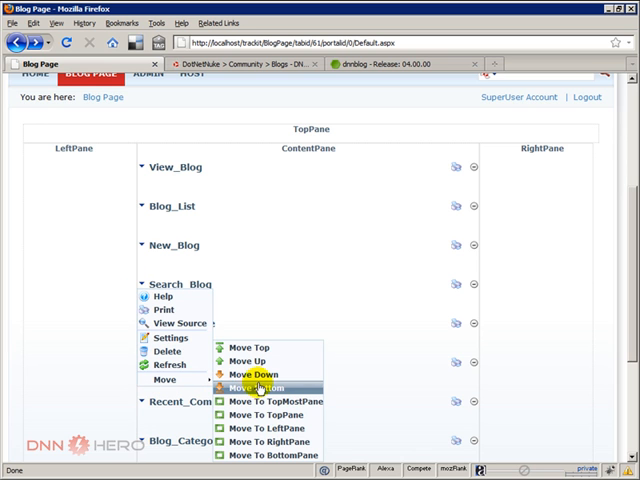
pyautogui.moveTo(260, 429)
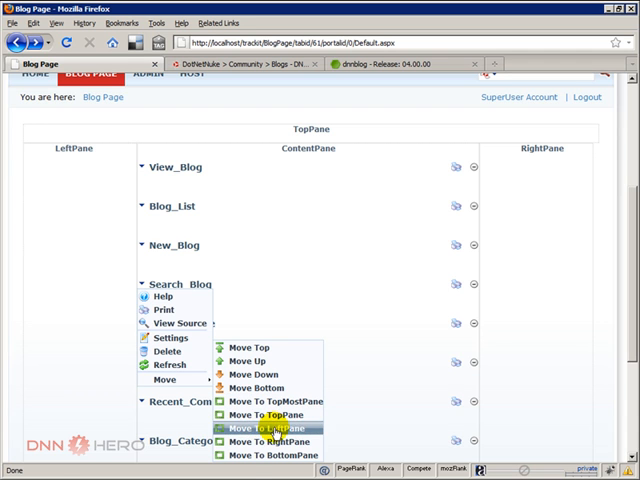
pyautogui.click(270, 428)
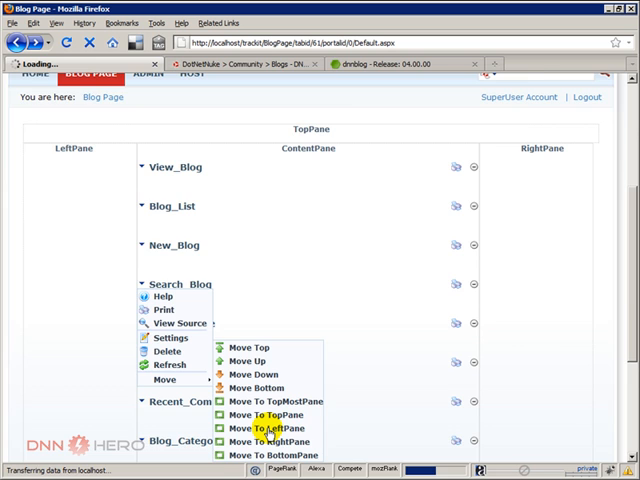
pyautogui.click(271, 428)
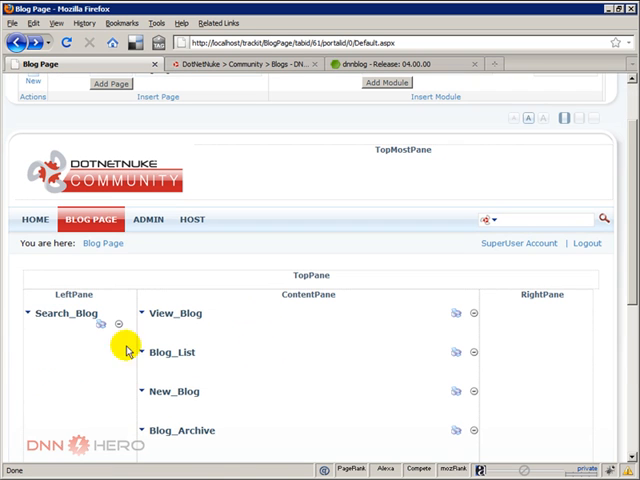
pyautogui.moveTo(48, 360)
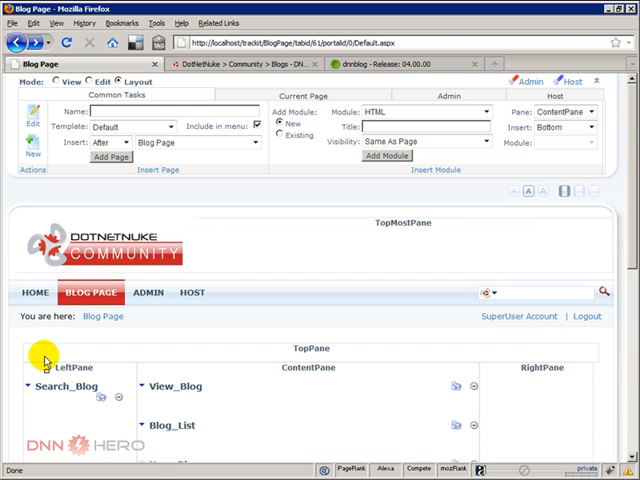
pyautogui.click(250, 64)
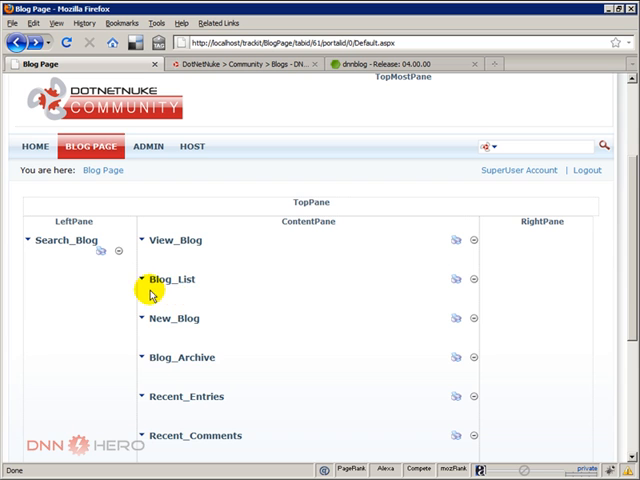
# Step: Move Blog_List to the LeftPane beneath Search_Blog
pyautogui.click(145, 279)
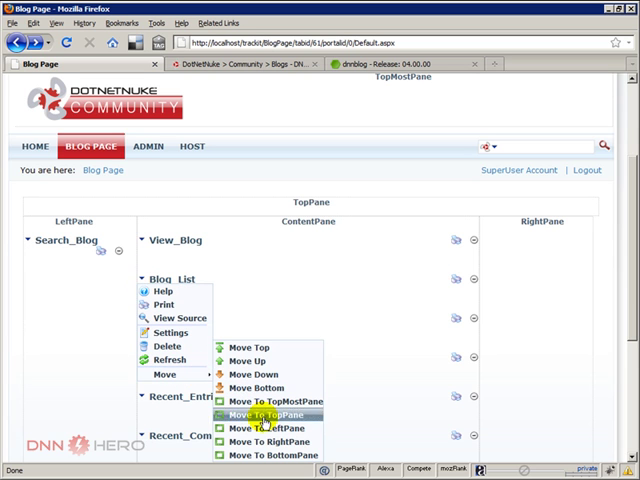
pyautogui.click(268, 415)
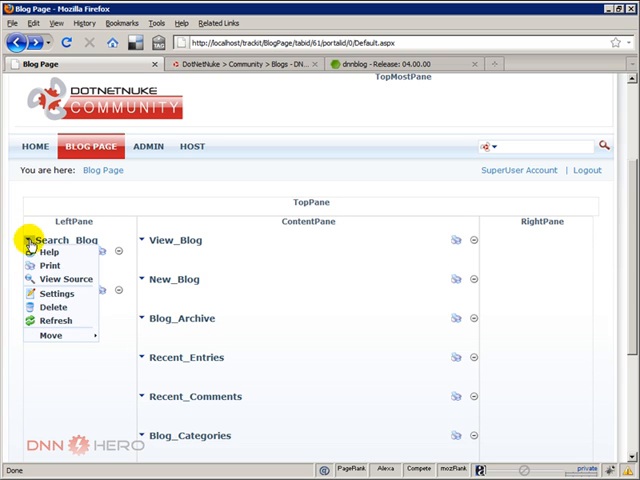
pyautogui.click(213, 195)
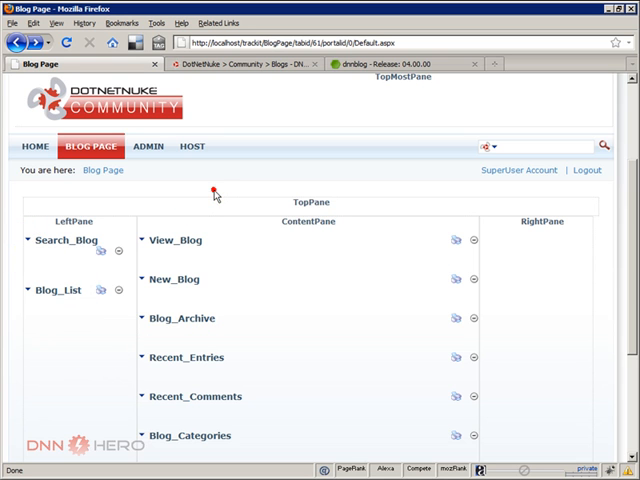
pyautogui.moveTo(245, 75)
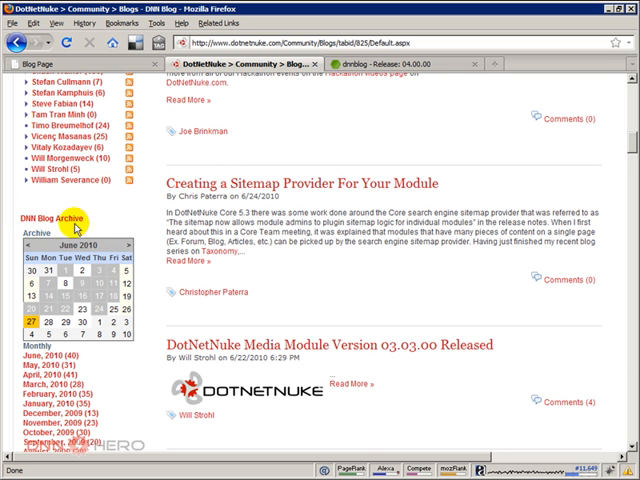
# Step: Move Blog_Archive to the LeftPane below Blog_List
pyautogui.scroll(-3)
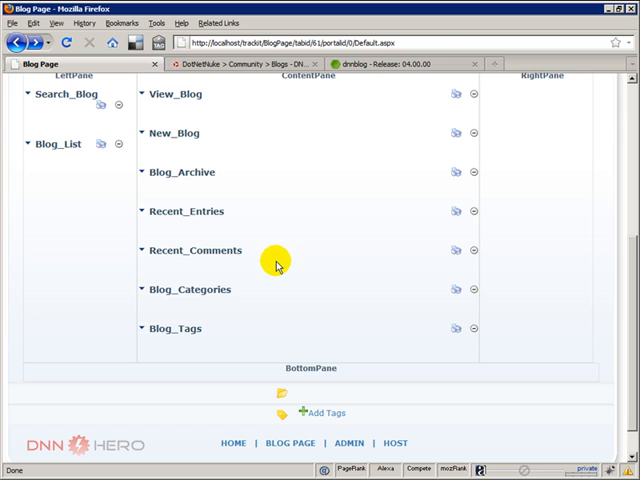
pyautogui.moveTo(172, 178)
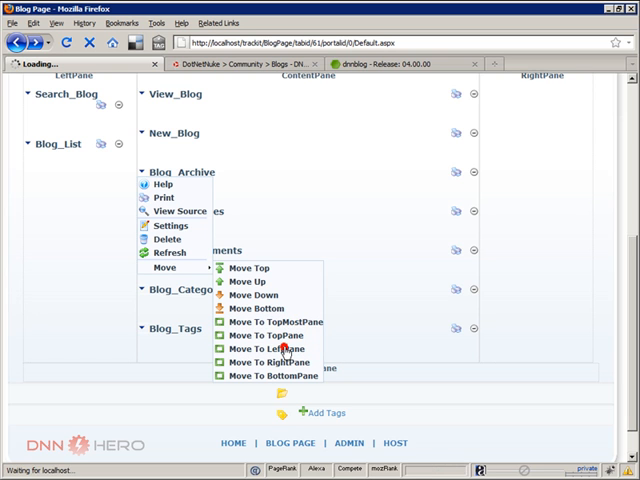
pyautogui.click(268, 361)
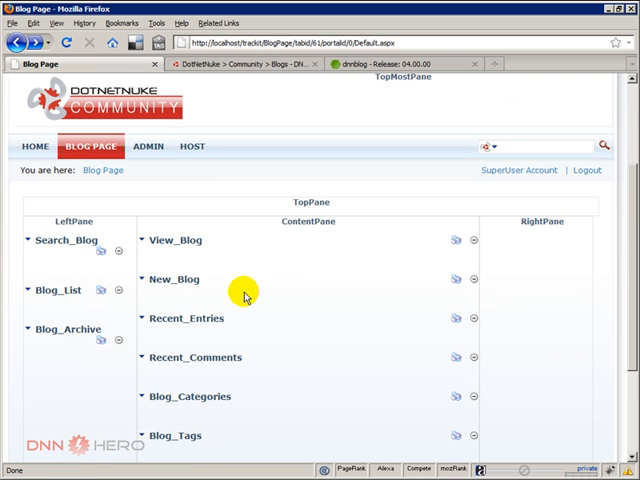
pyautogui.moveTo(251, 78)
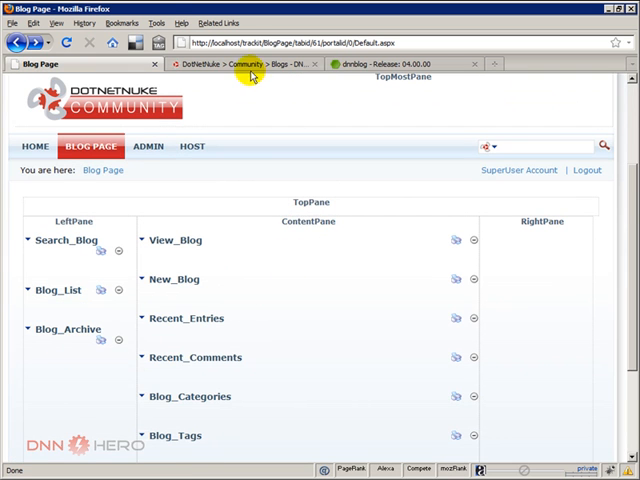
# Step: Check the dotnetnuke.com blog for reference, then switch the Blog Page to View mode
pyautogui.click(251, 64)
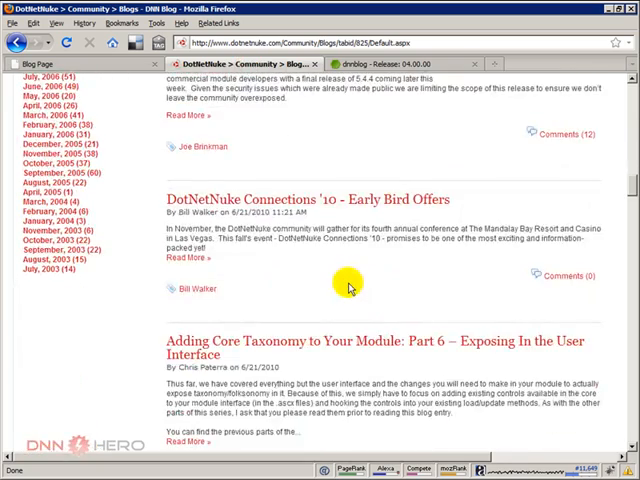
pyautogui.scroll(-3)
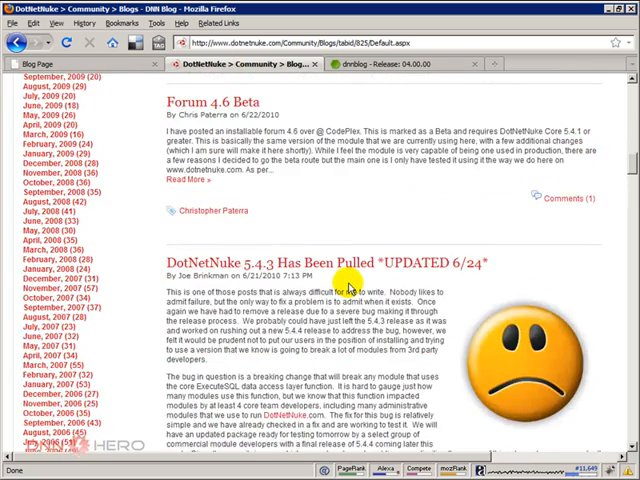
pyautogui.scroll(-3)
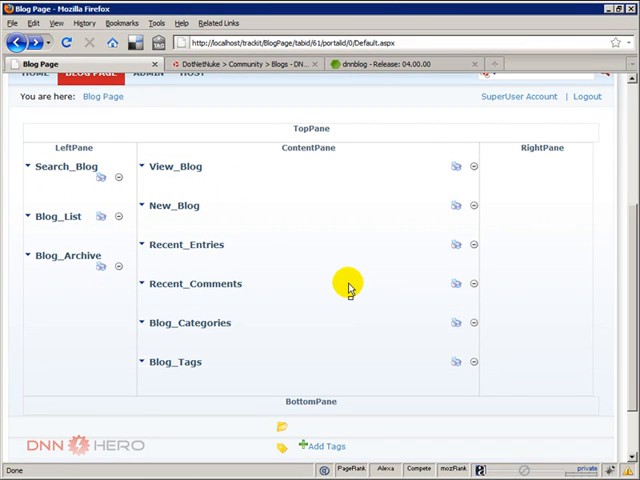
pyautogui.scroll(3)
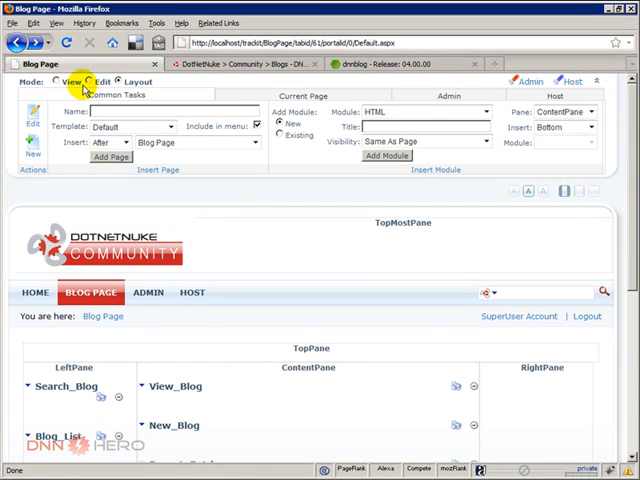
pyautogui.click(90, 81)
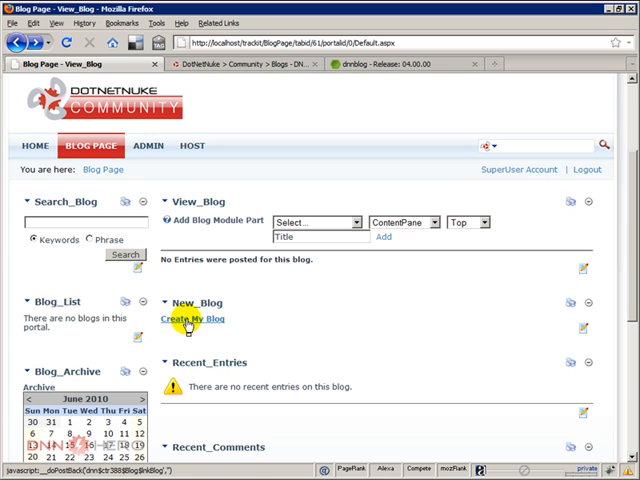
# Step: Start a new blog with Create My Blog in New_Blog
pyautogui.click(192, 319)
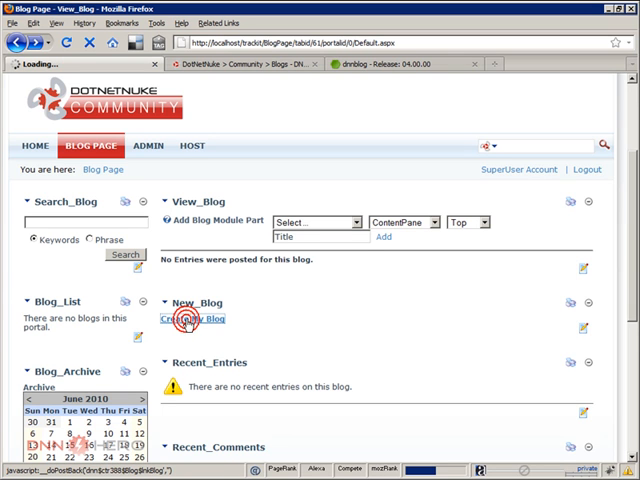
pyautogui.click(191, 319)
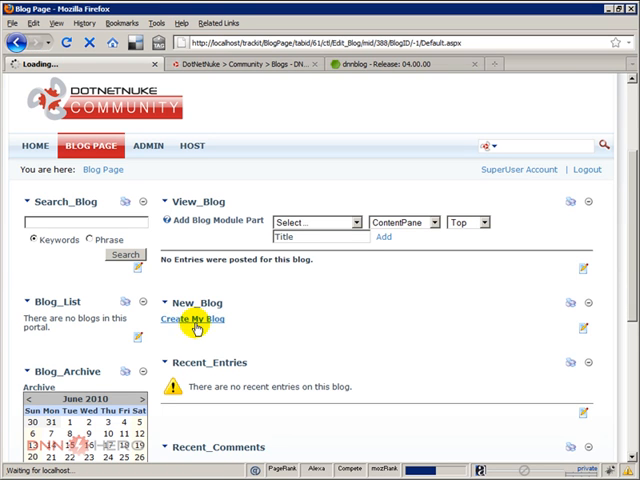
pyautogui.click(192, 319)
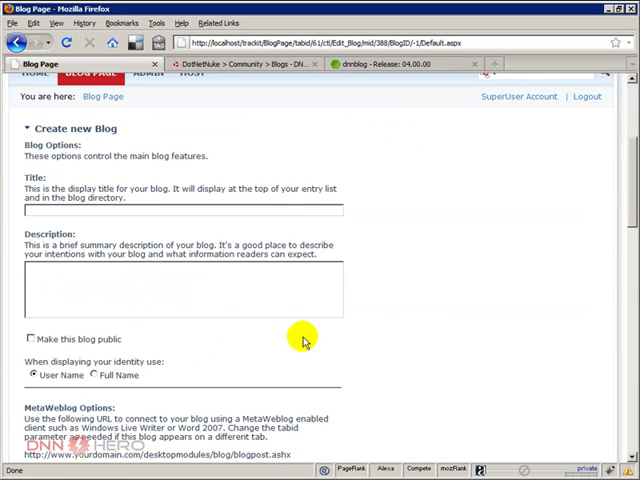
pyautogui.scroll(3)
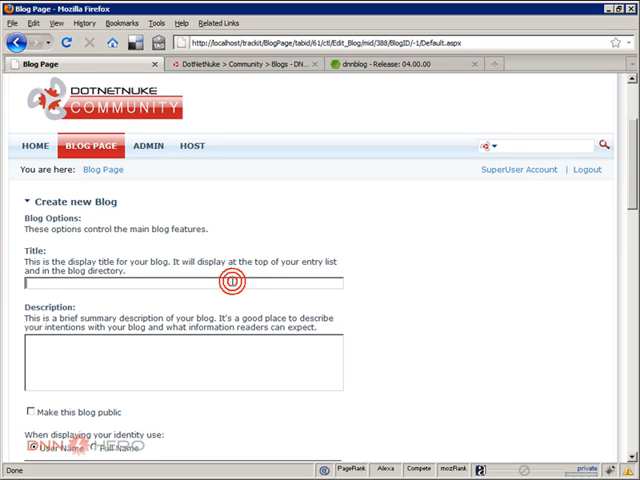
# Step: Enter the title "Aderson's Blog" and the description 'Brief description'
pyautogui.write('Aderson')
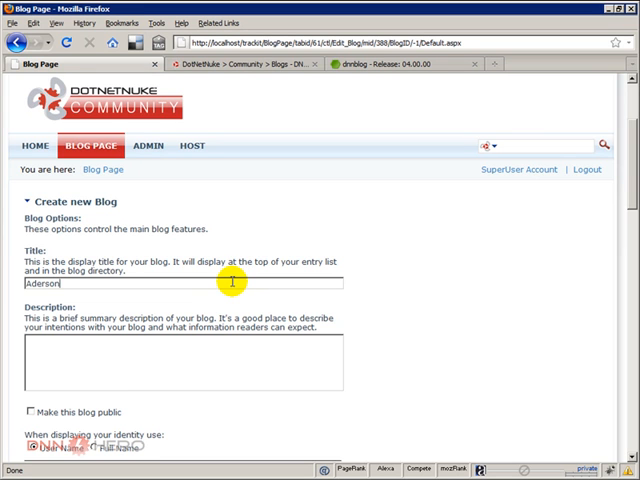
pyautogui.write("'s Blog")
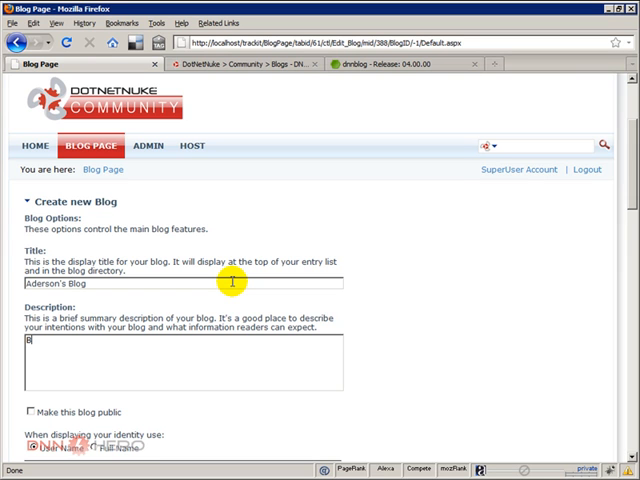
pyautogui.write('Brief d')
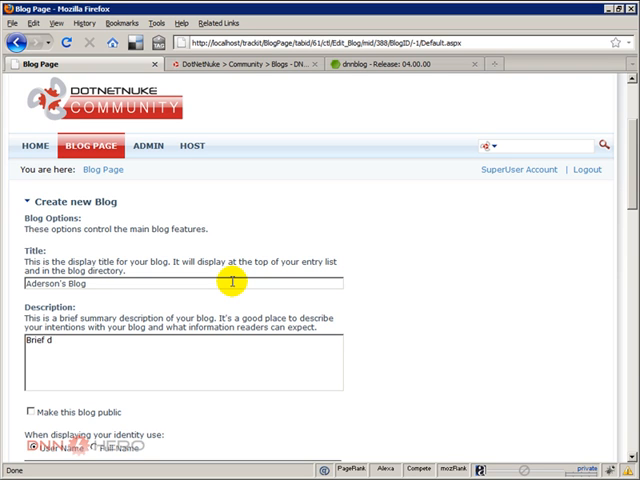
pyautogui.press('Backspace')
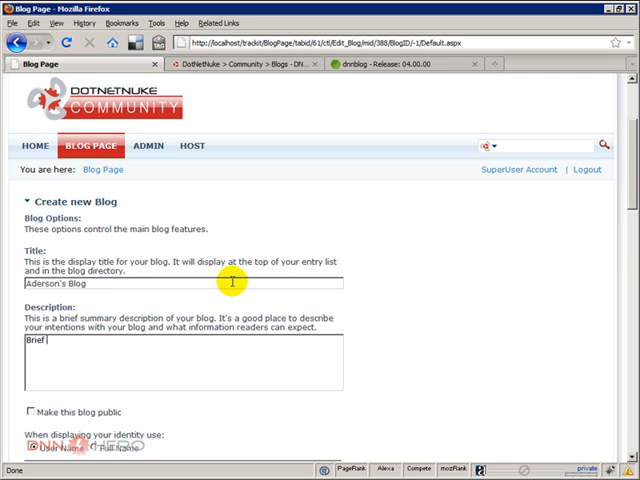
pyautogui.write('description')
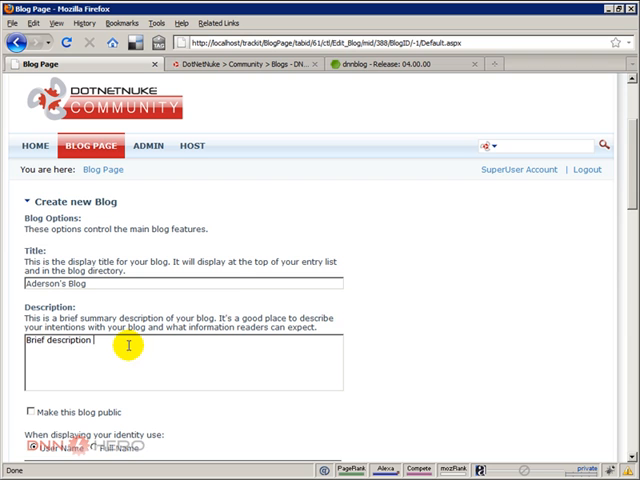
pyautogui.moveTo(62, 425)
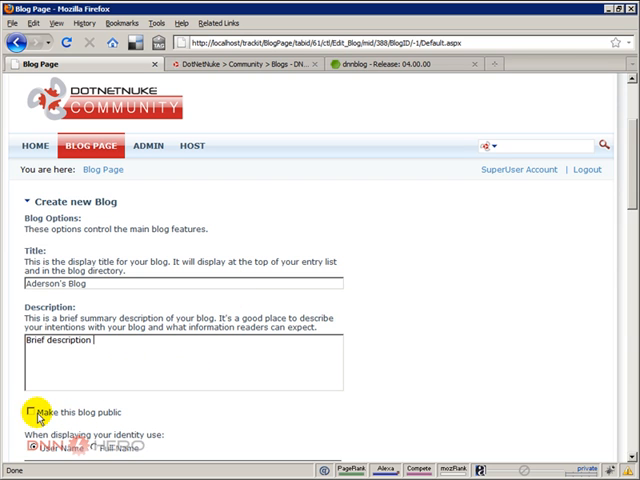
# Step: Scroll through the blog's identity, Twitter, comment and syndication options
pyautogui.scroll(-3)
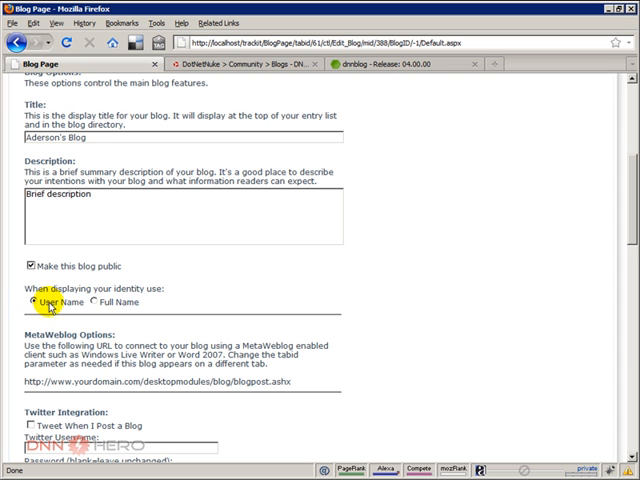
pyautogui.moveTo(97, 305)
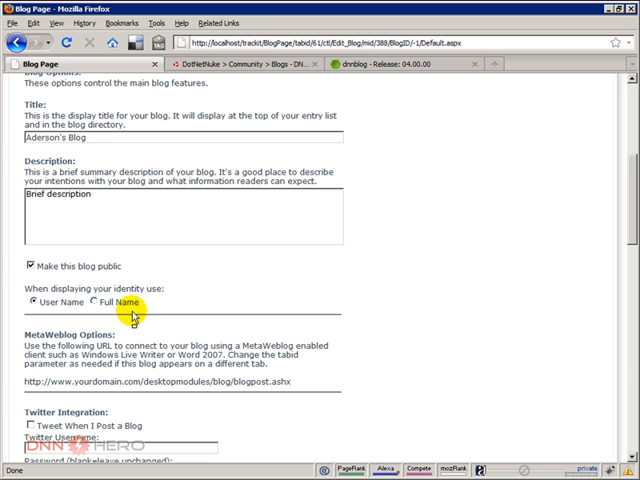
pyautogui.scroll(-3)
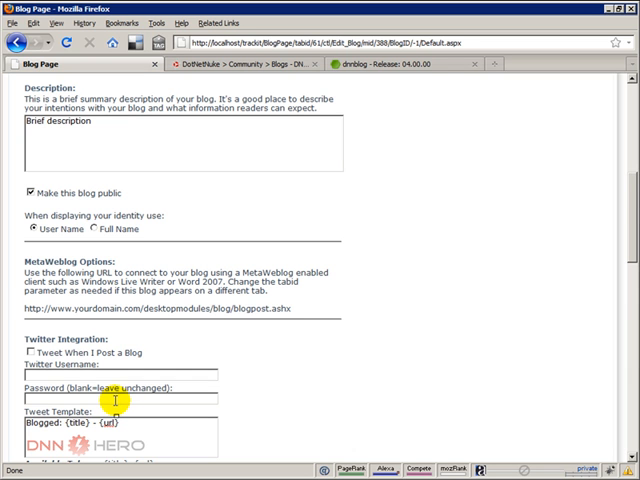
pyautogui.scroll(-3)
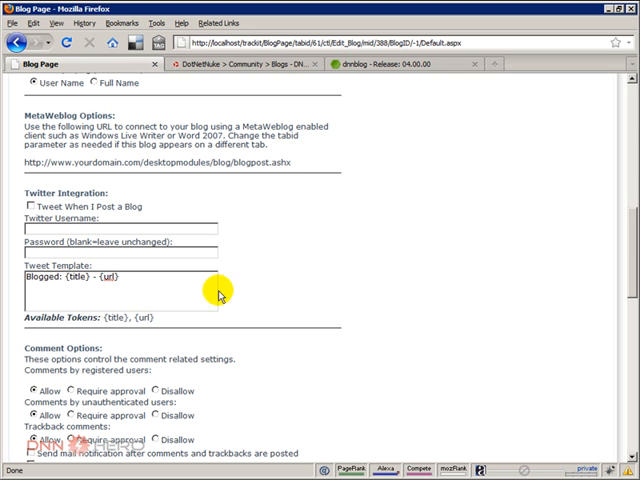
pyautogui.scroll(-3)
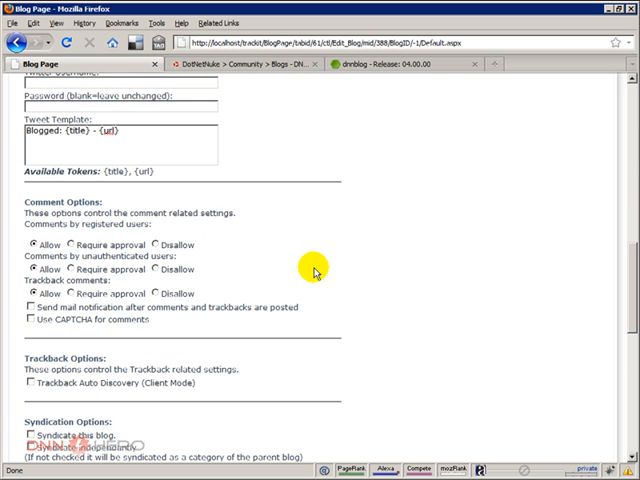